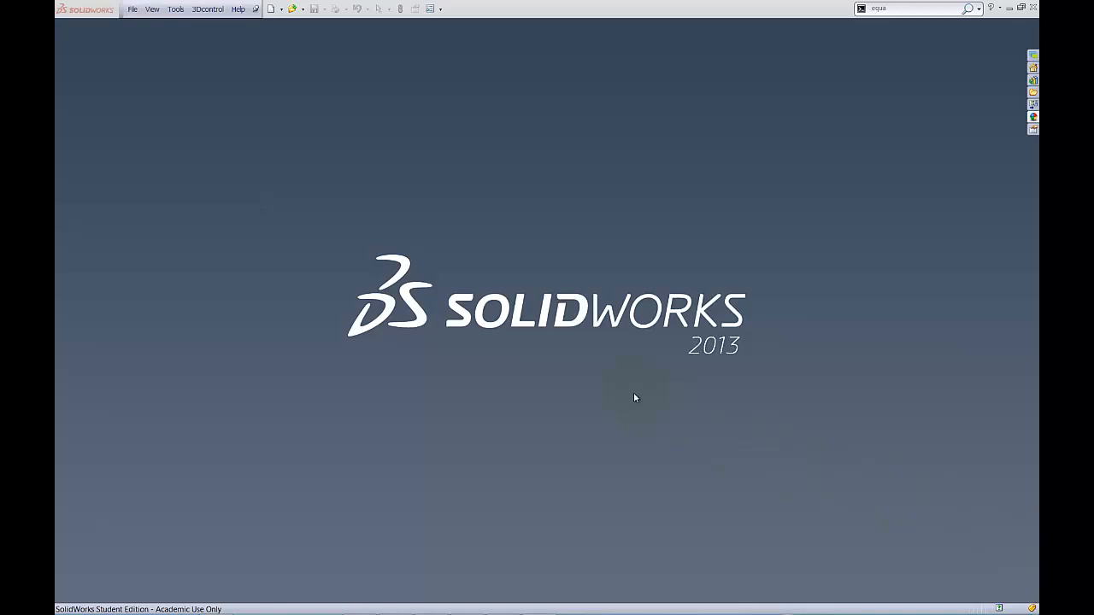
pyautogui.moveTo(444, 266)
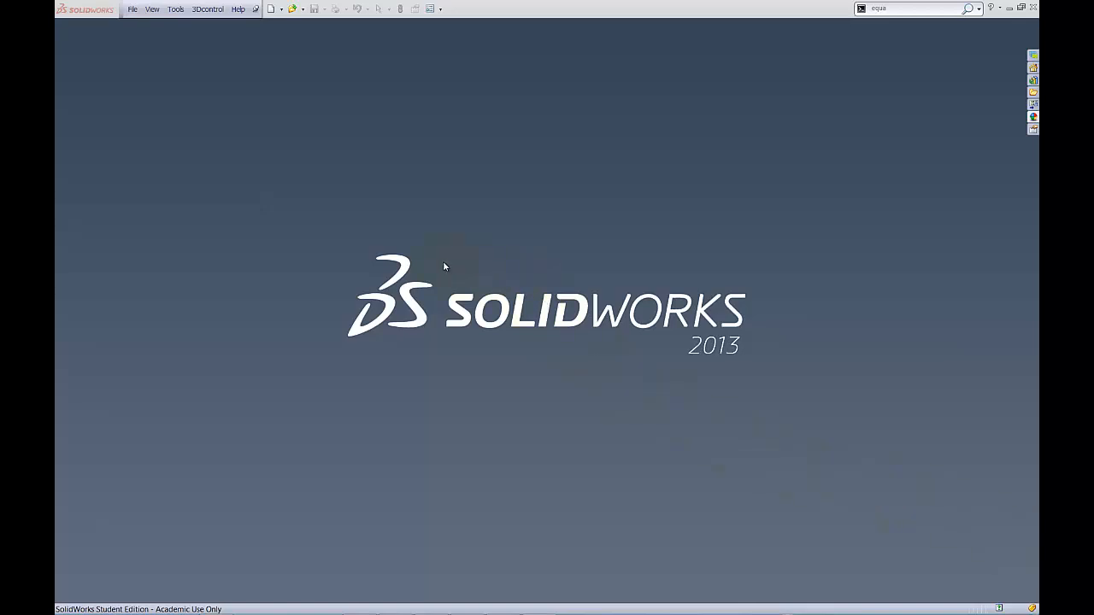
pyautogui.moveTo(438, 265)
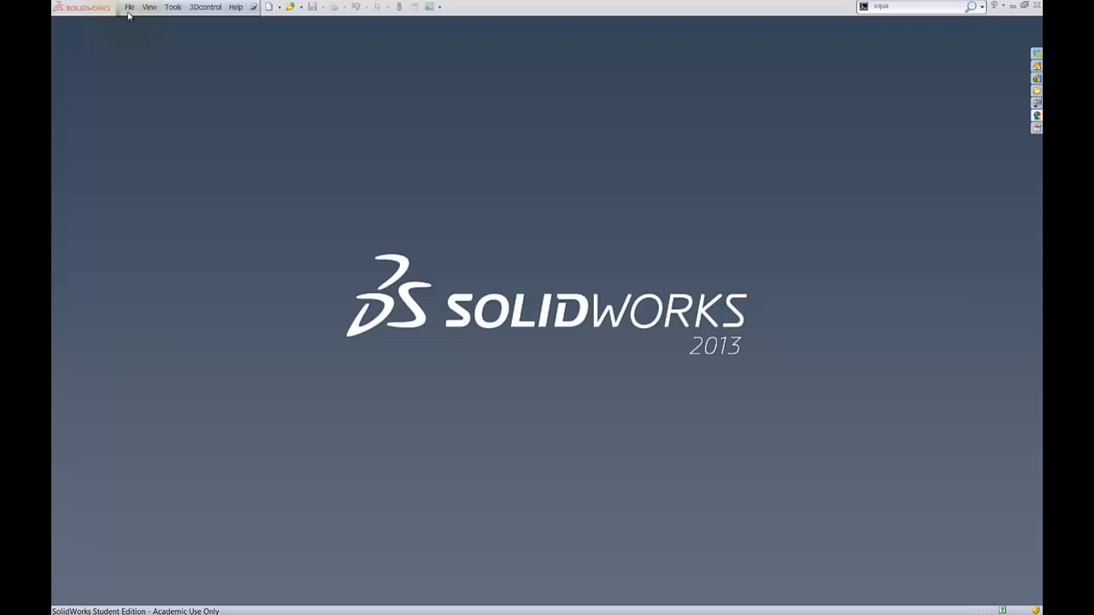
# Step: Create a new Part7 document from the Part template
pyautogui.click(133, 7)
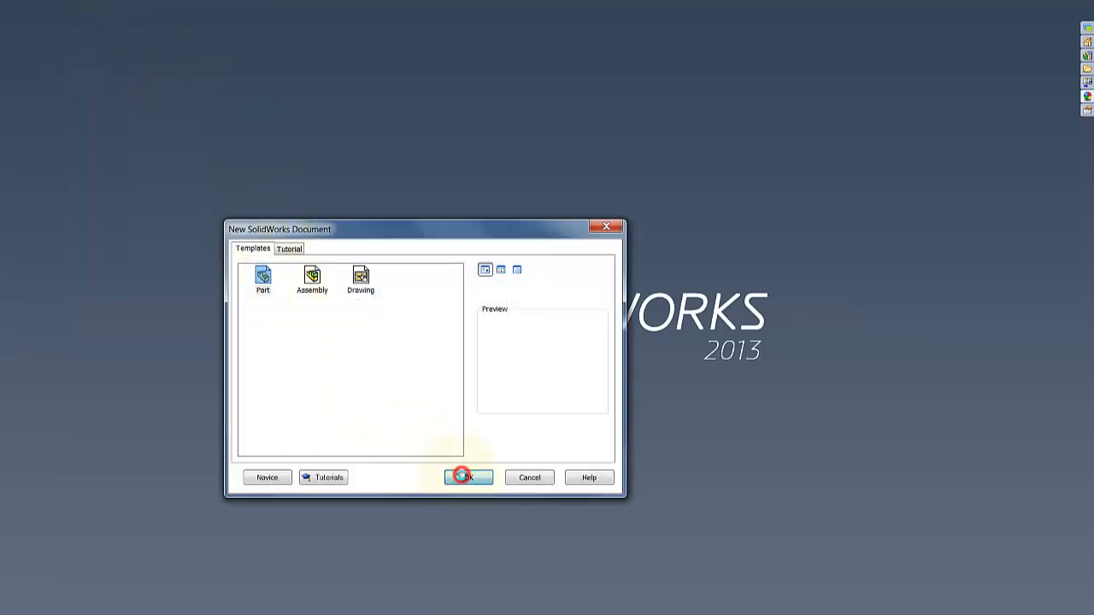
pyautogui.click(467, 477)
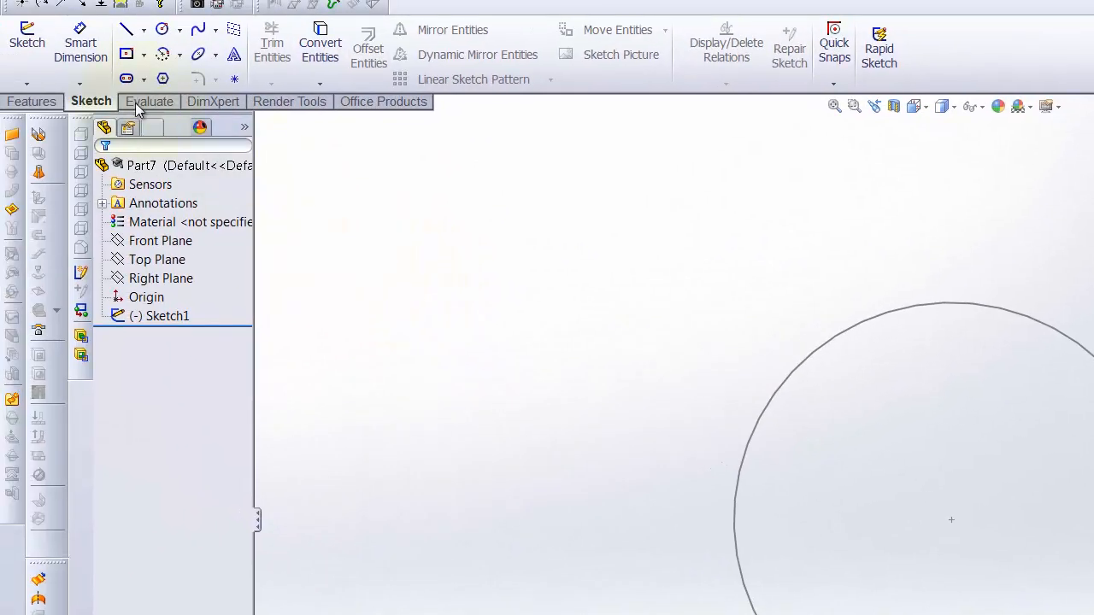
pyautogui.click(80, 43)
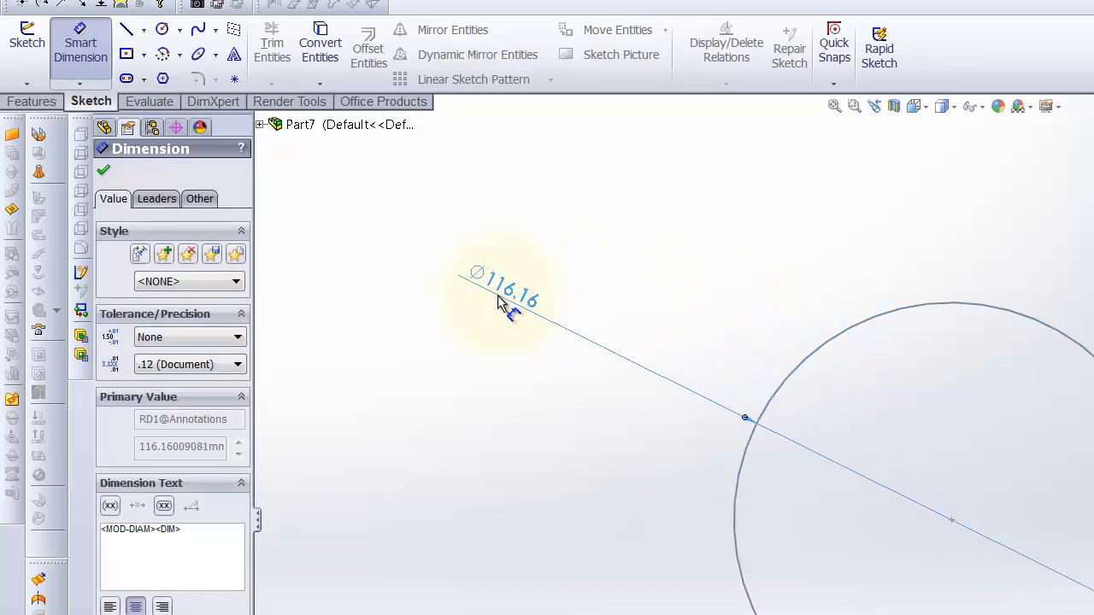
pyautogui.click(509, 289)
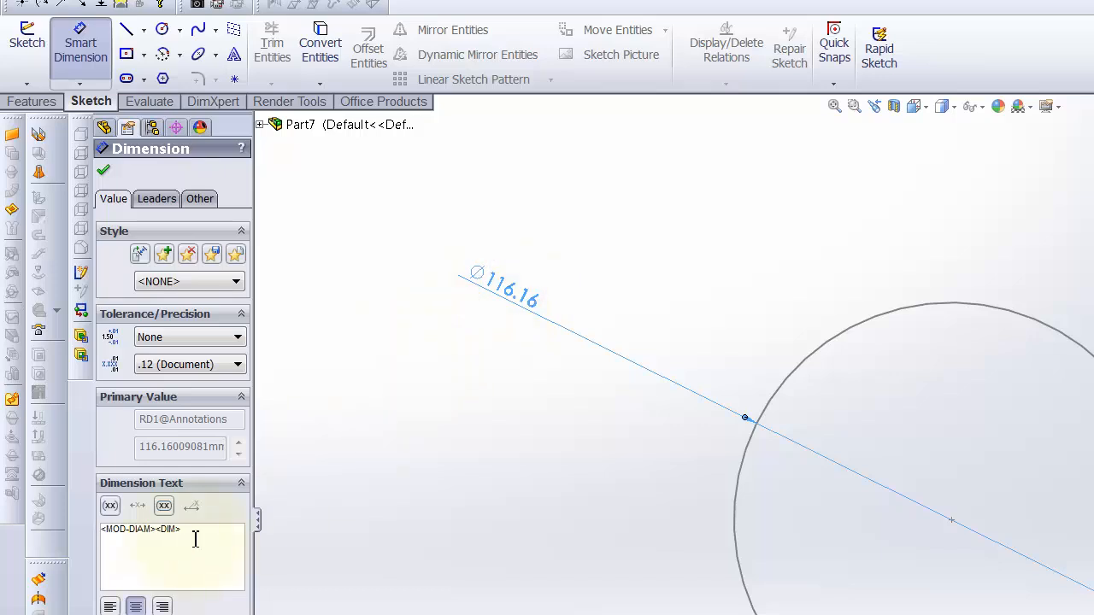
pyautogui.write('1')
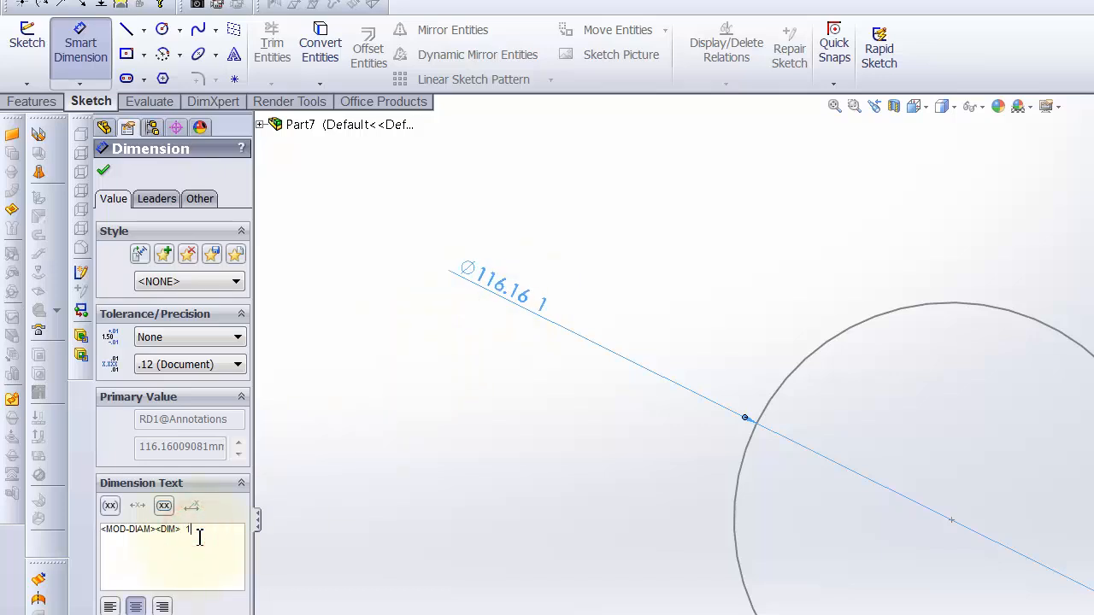
pyautogui.write('150')
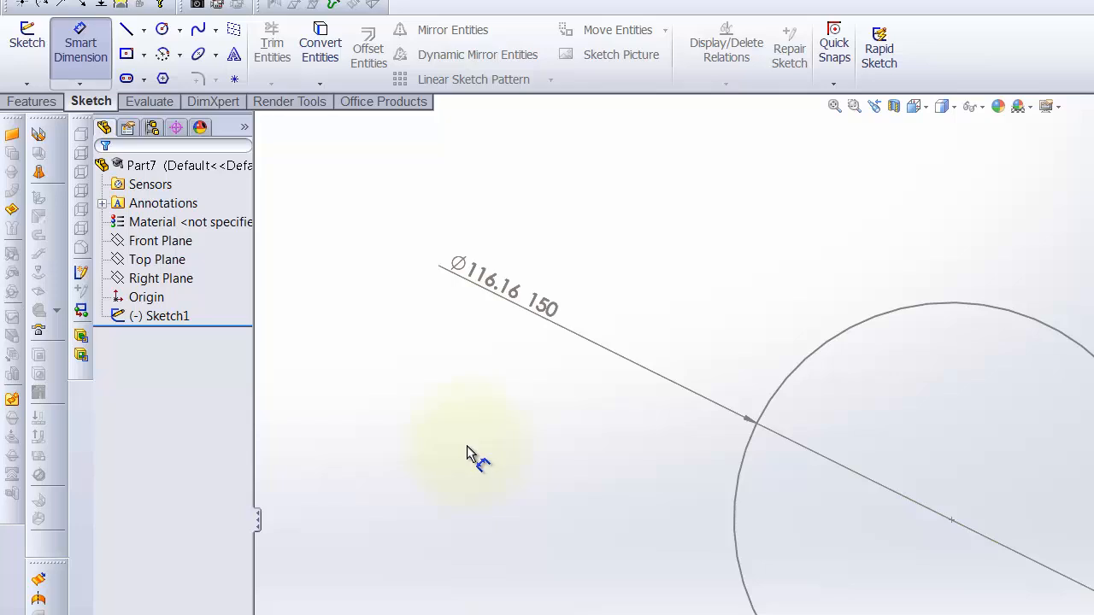
pyautogui.moveTo(493, 419)
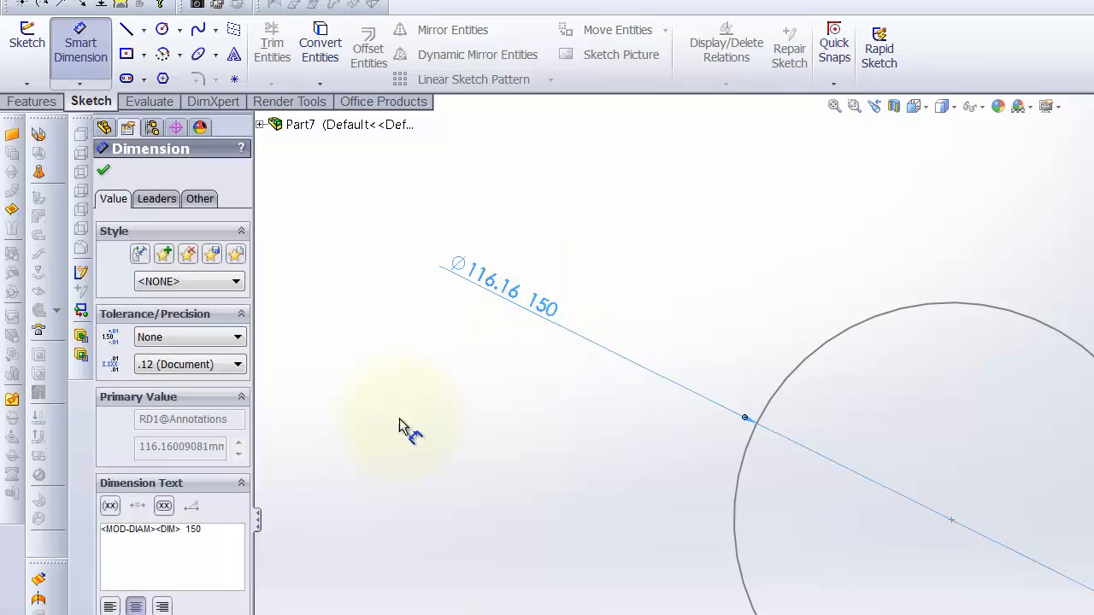
pyautogui.doubleClick(193, 530)
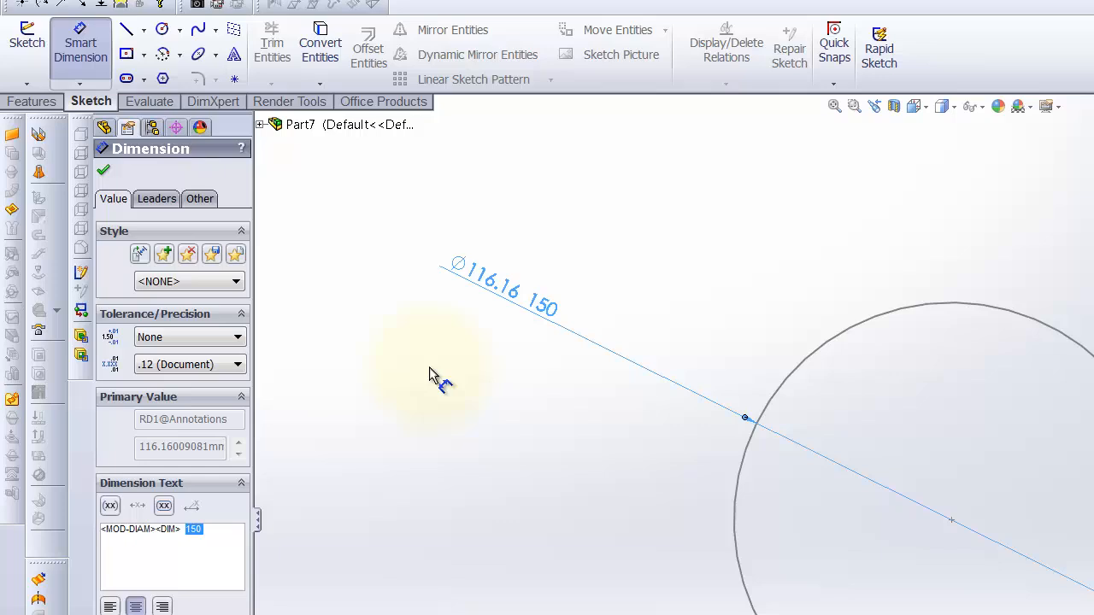
pyautogui.moveTo(154, 491)
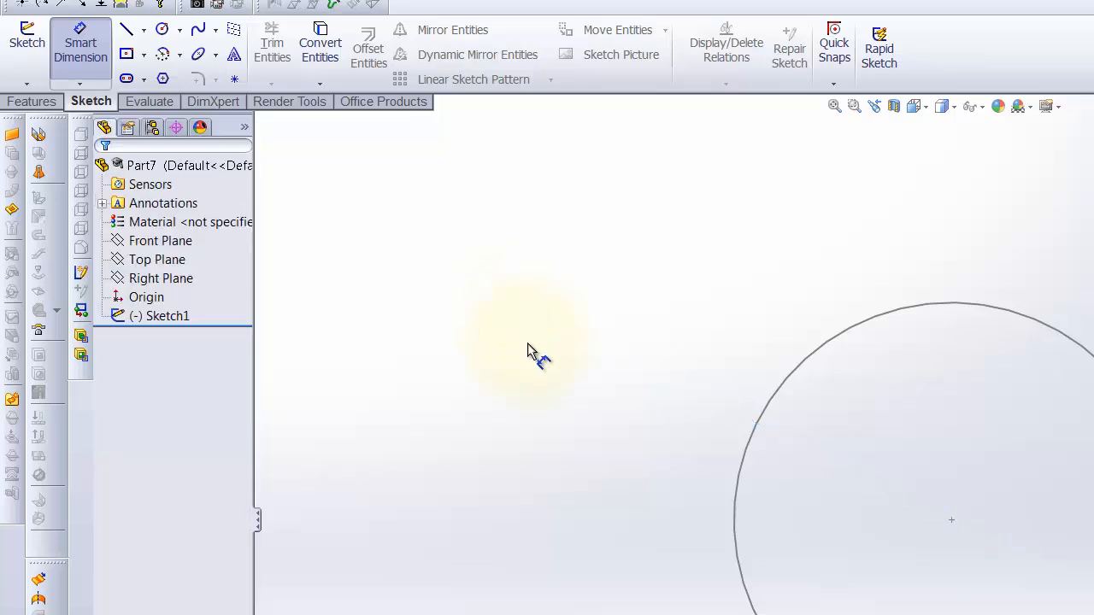
pyautogui.moveTo(694, 407)
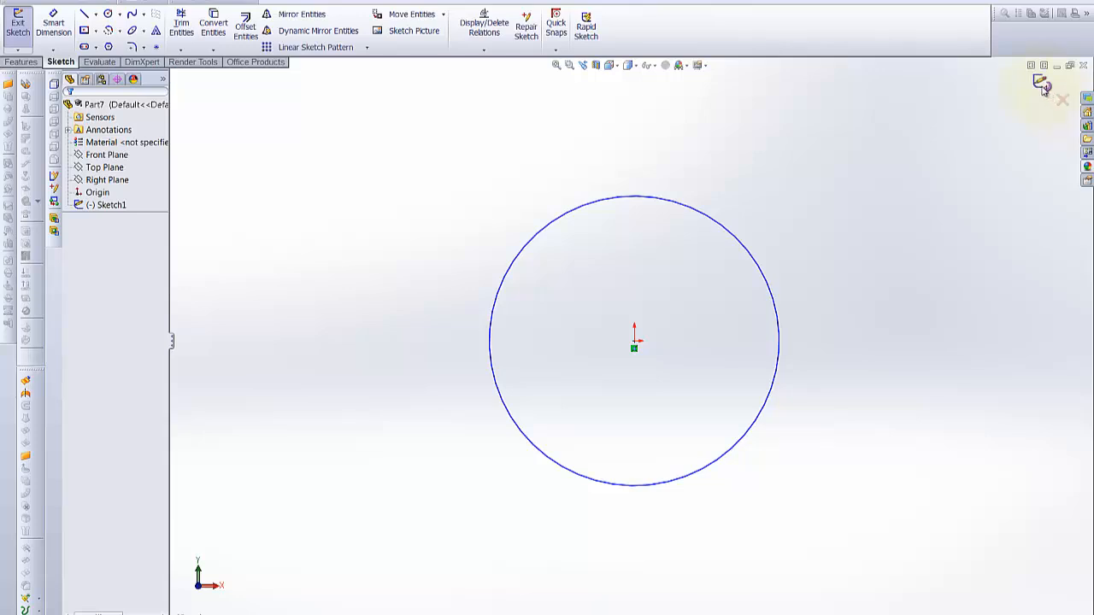
pyautogui.moveTo(846, 182)
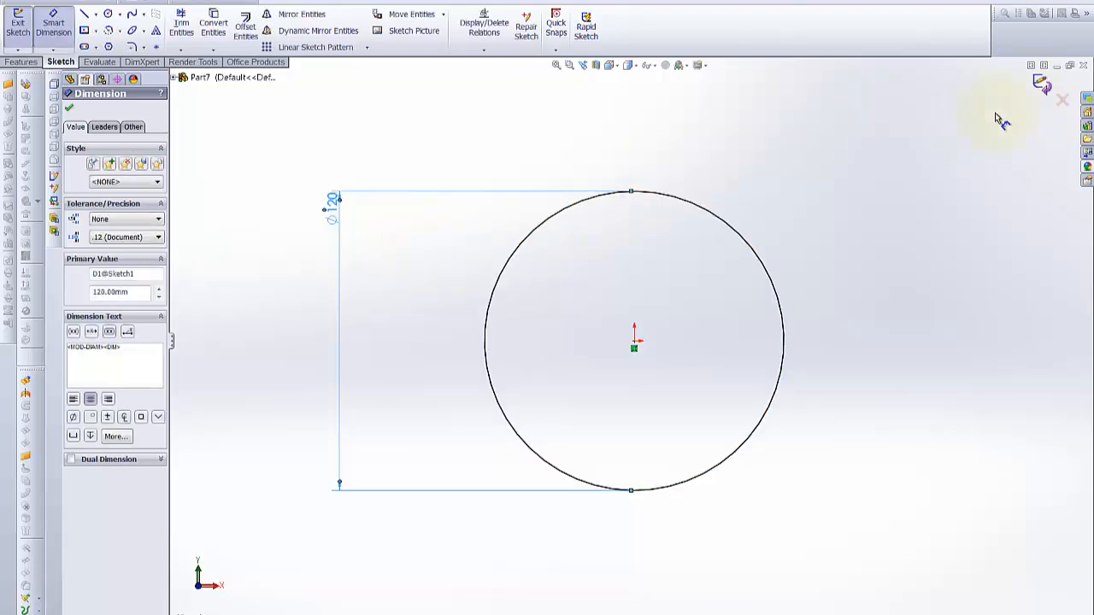
# Step: Exit Sketch1 once the circle is dimensioned at 120 mm
pyautogui.rightClick(850, 224)
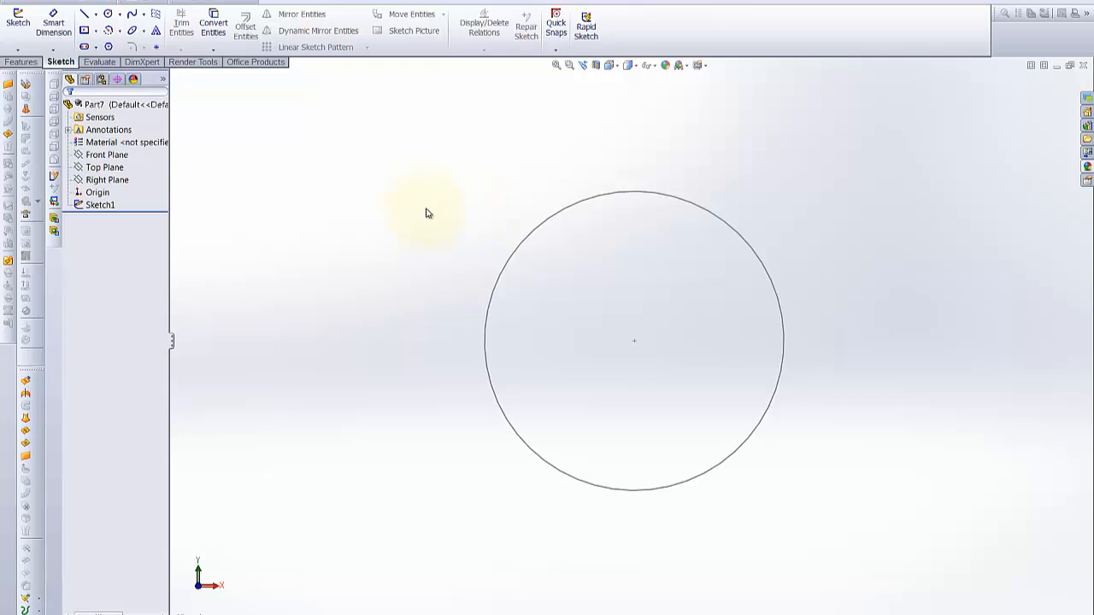
# Step: Edit Sketch1 again and display the selection filter options
pyautogui.click(100, 205)
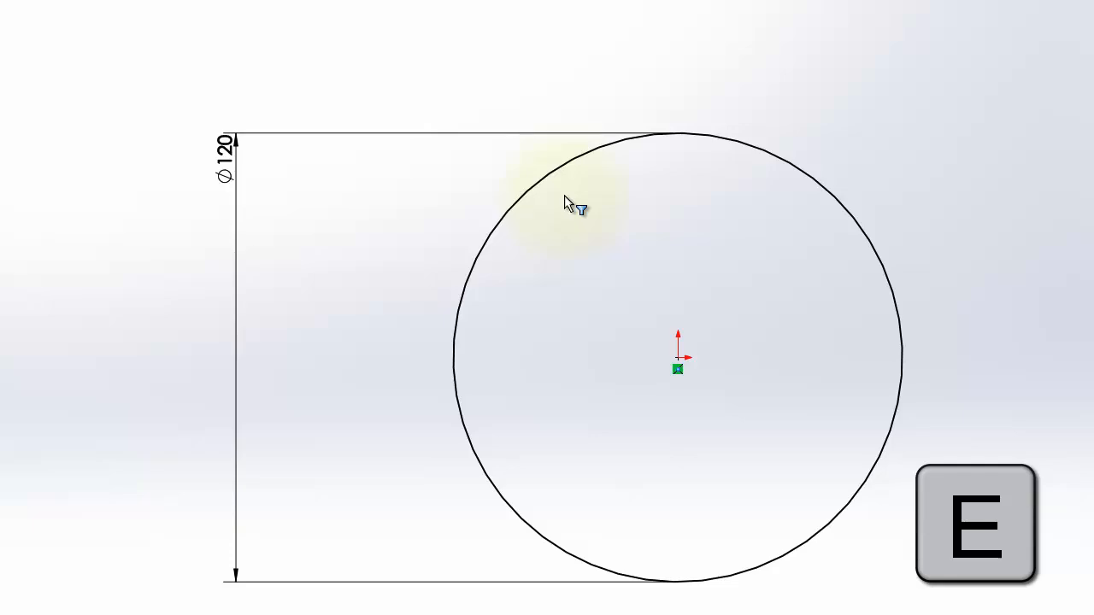
pyautogui.moveTo(561, 203)
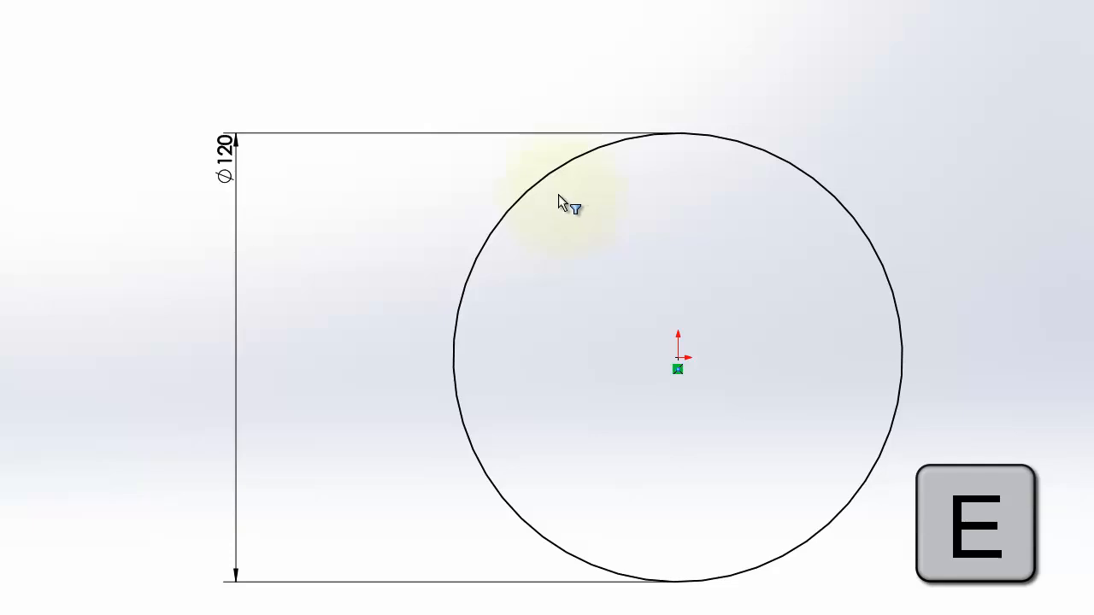
pyautogui.press('v')
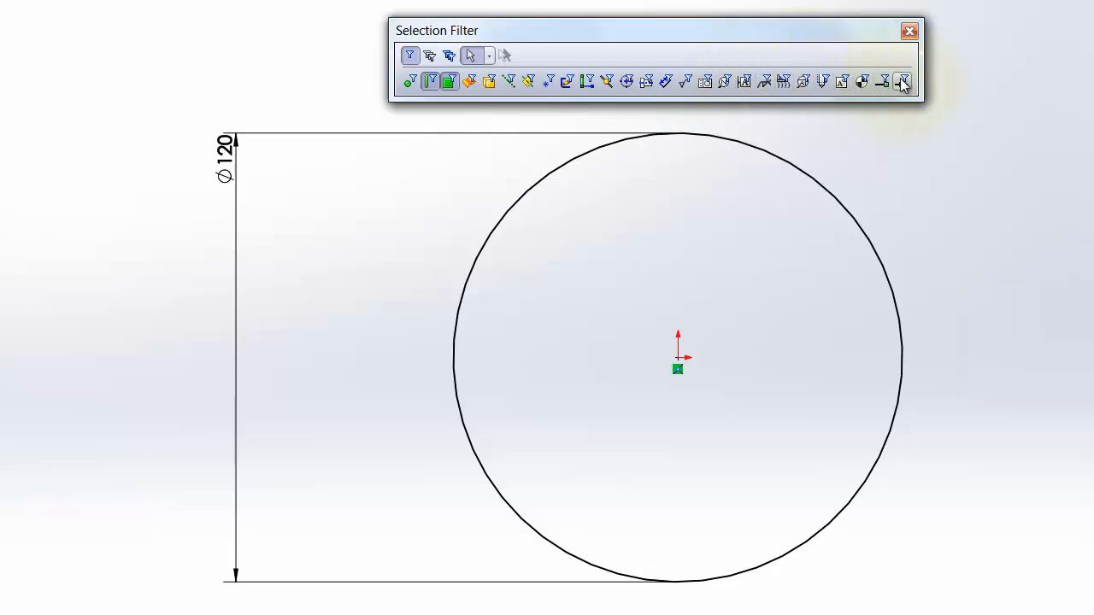
pyautogui.moveTo(704, 81)
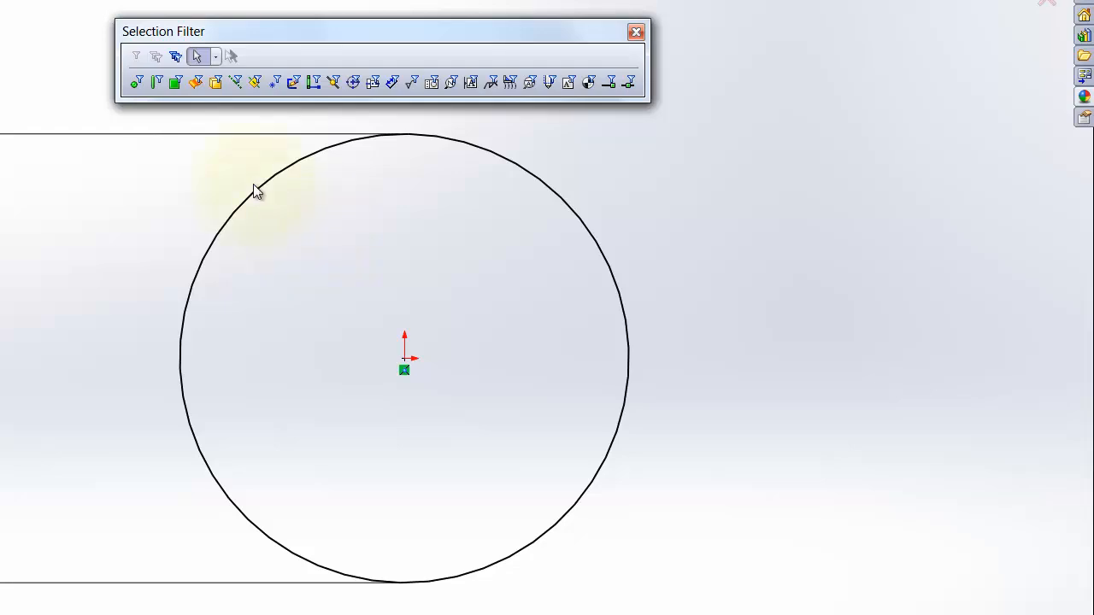
# Step: Clear all active selection filters and limit picking to faces
pyautogui.click(140, 55)
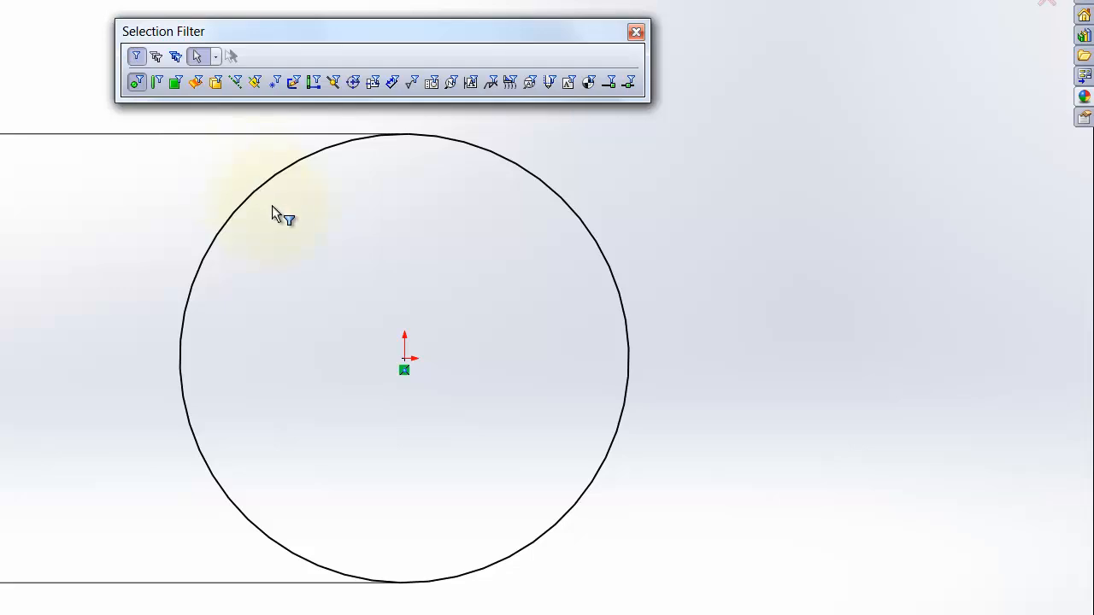
pyautogui.press('v')
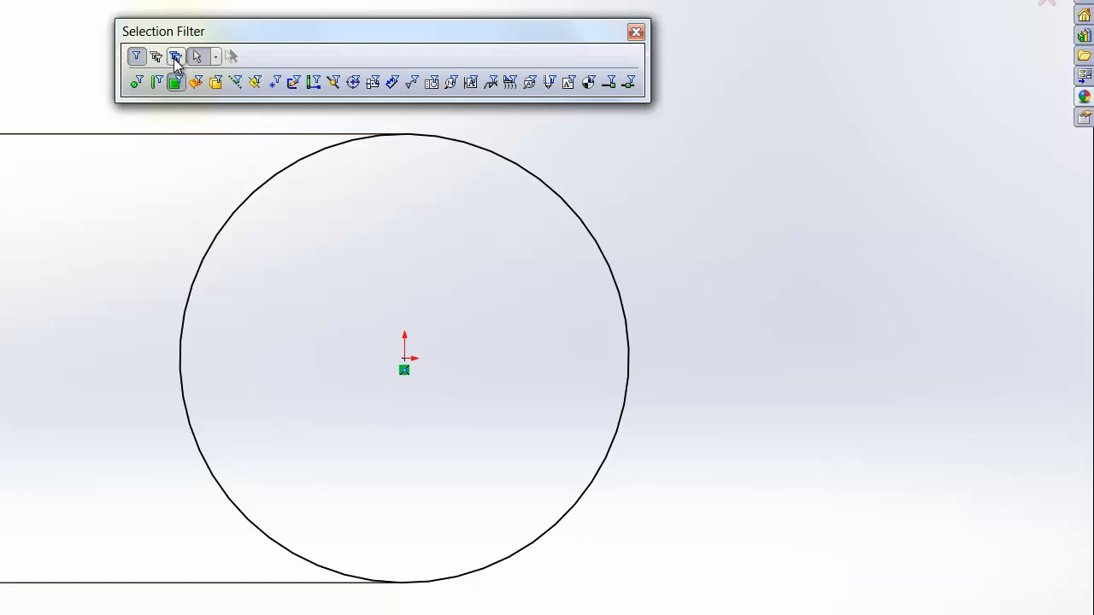
pyautogui.moveTo(157, 59)
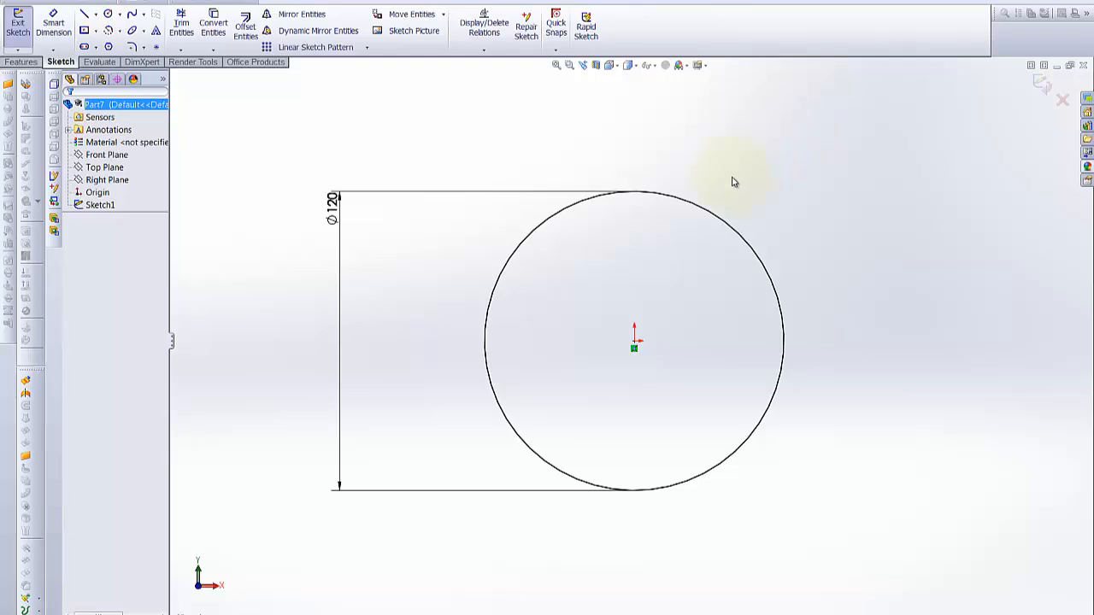
pyautogui.moveTo(732, 182)
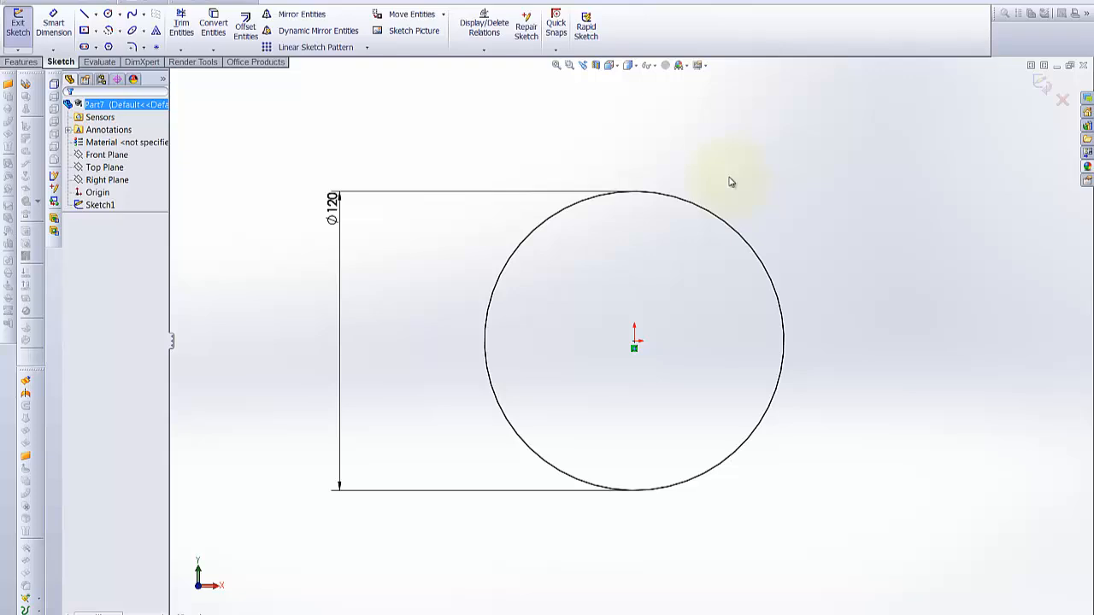
pyautogui.moveTo(720, 189)
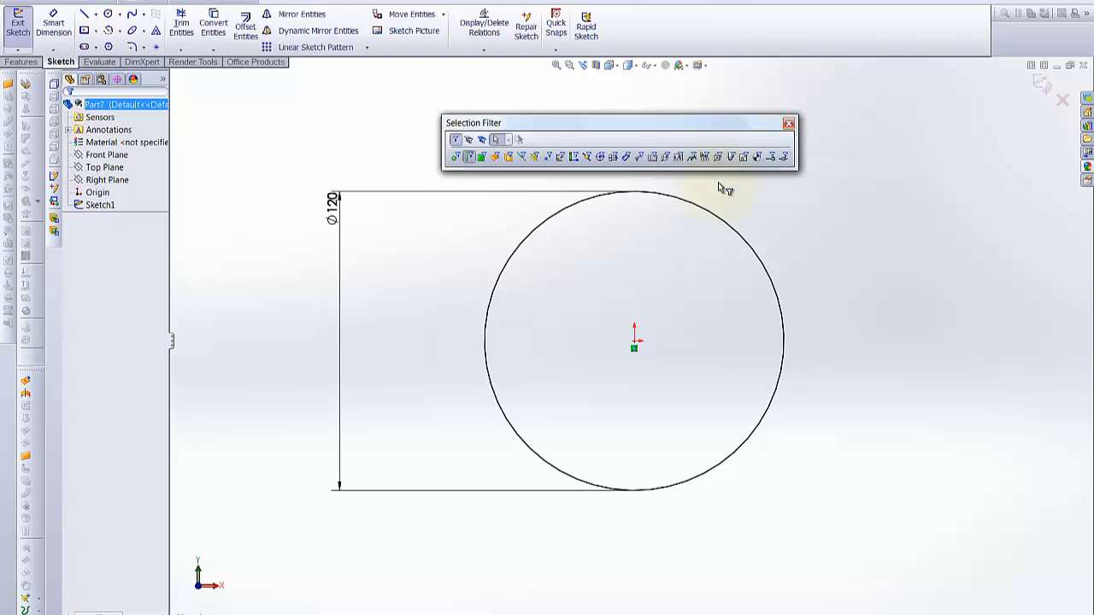
pyautogui.moveTo(720, 186)
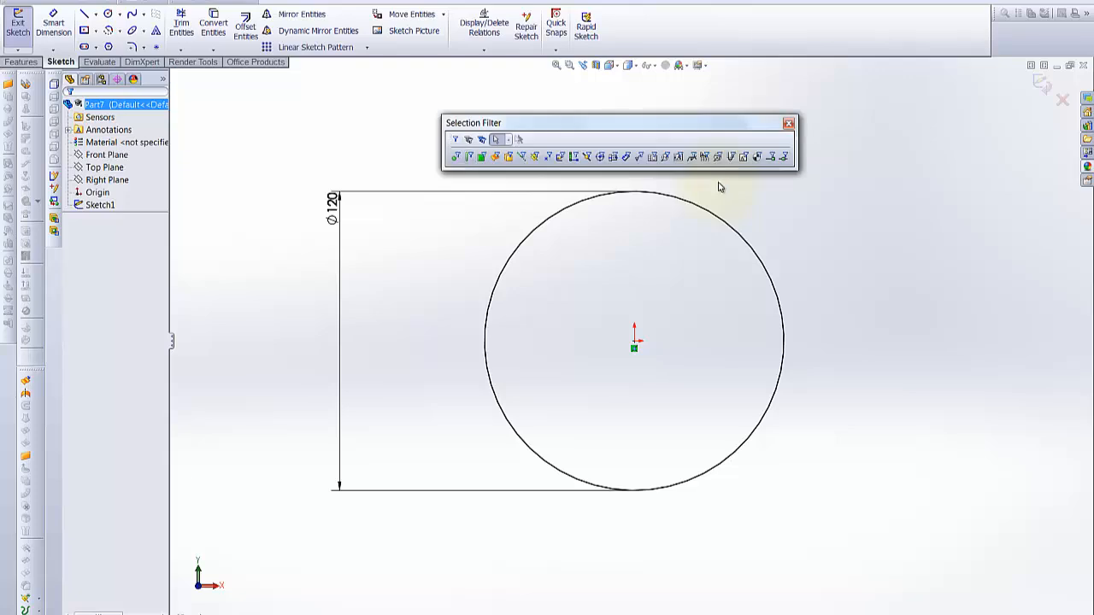
# Step: Close the Selection Filter toolbar and reach the keyboard shortcut customization settings
pyautogui.click(786, 123)
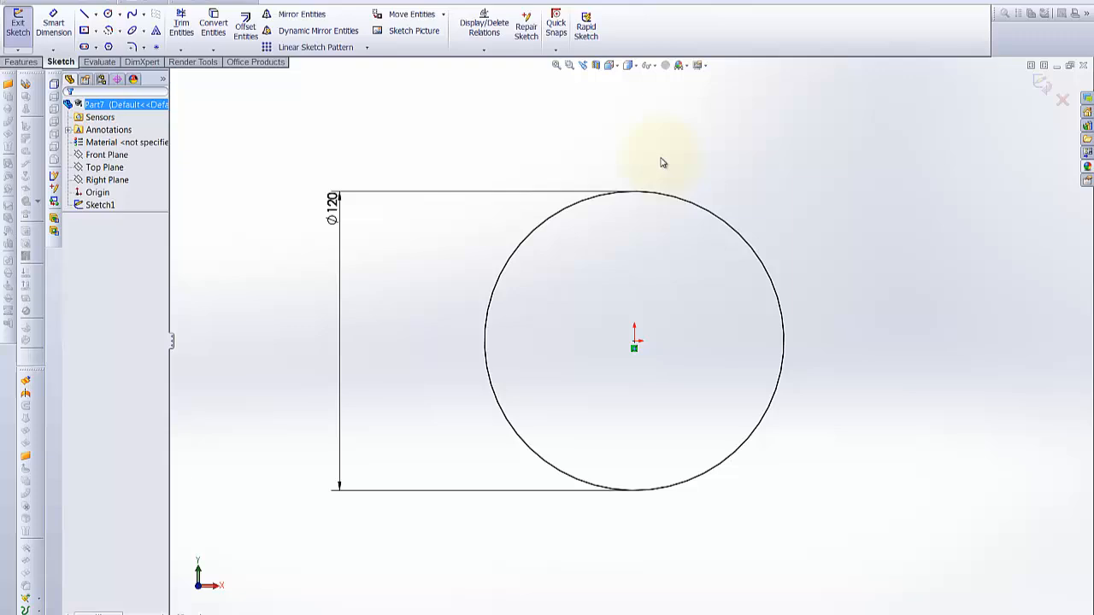
pyautogui.moveTo(772, 198)
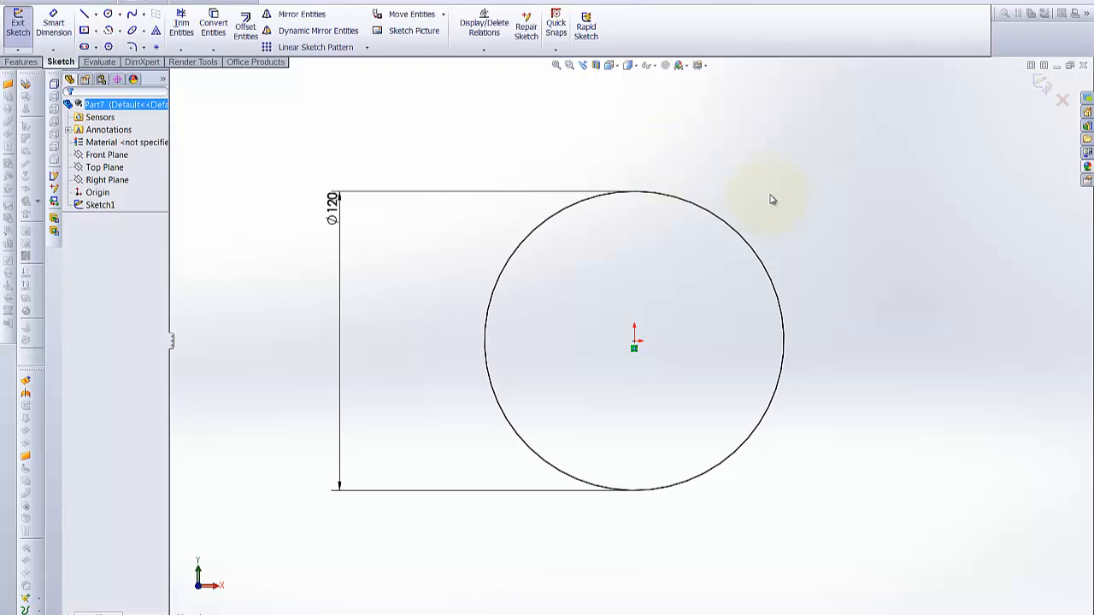
pyautogui.moveTo(534, 143)
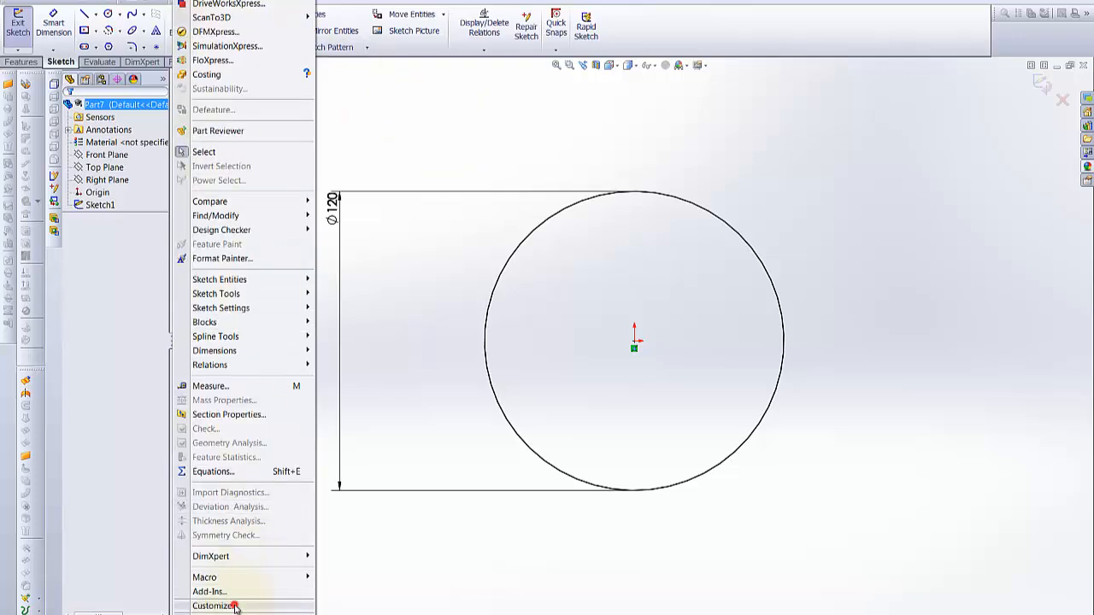
pyautogui.click(224, 606)
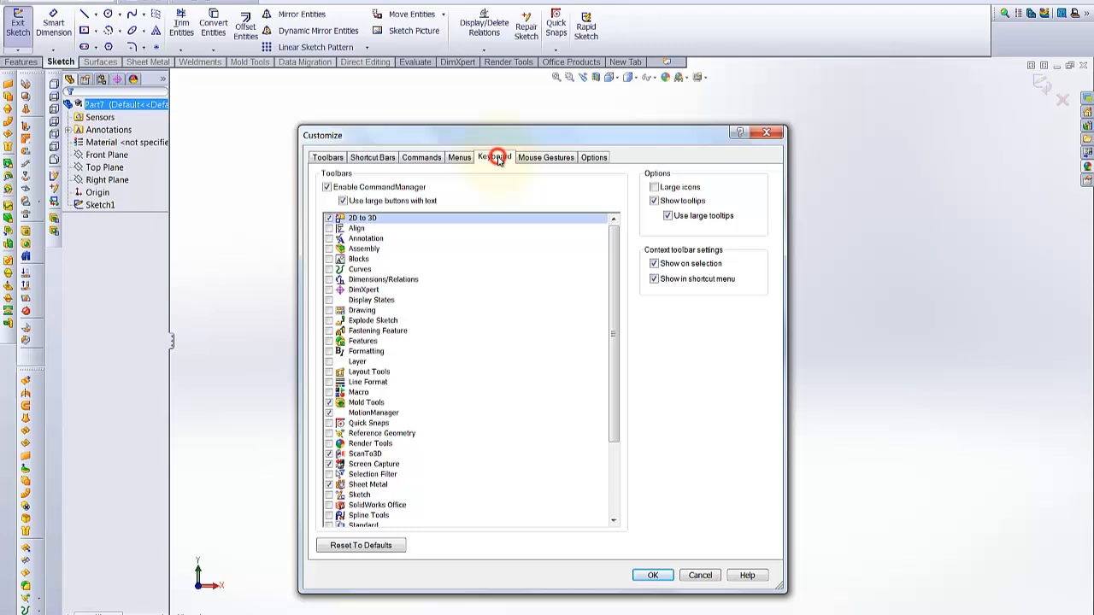
# Step: Search 'filter' and assign shortcuts to Filter Vertices, Edges and Faces, then confirm
pyautogui.click(494, 156)
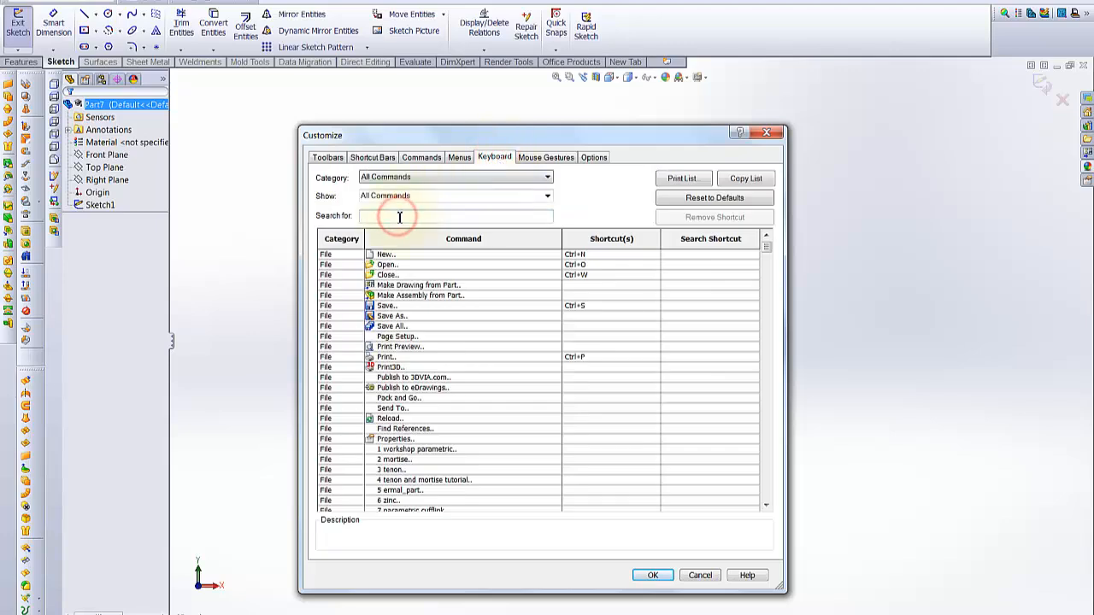
pyautogui.write('filter')
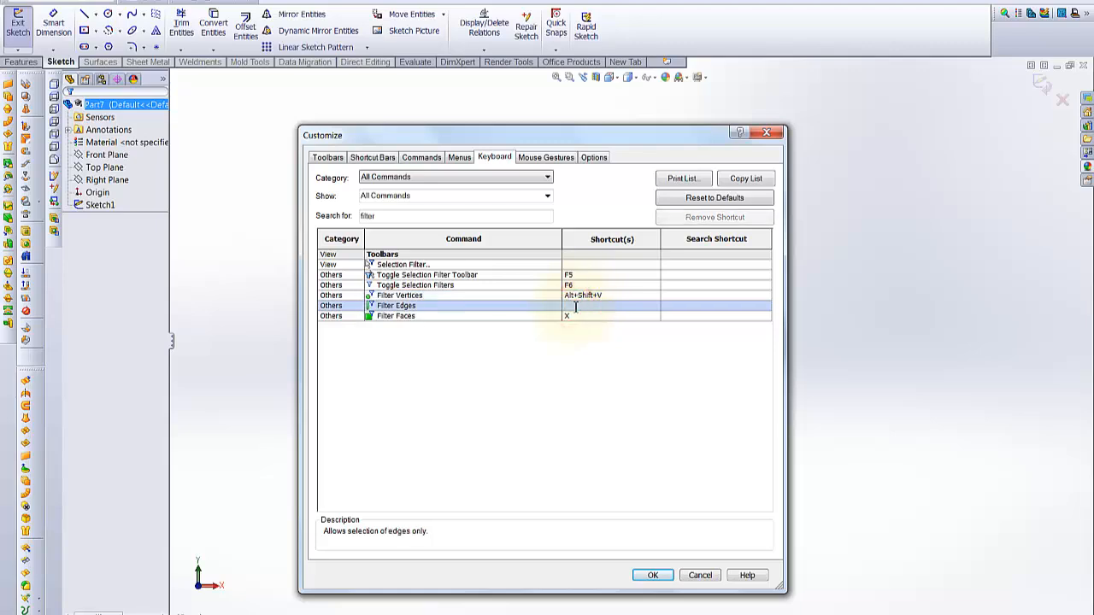
pyautogui.click(585, 316)
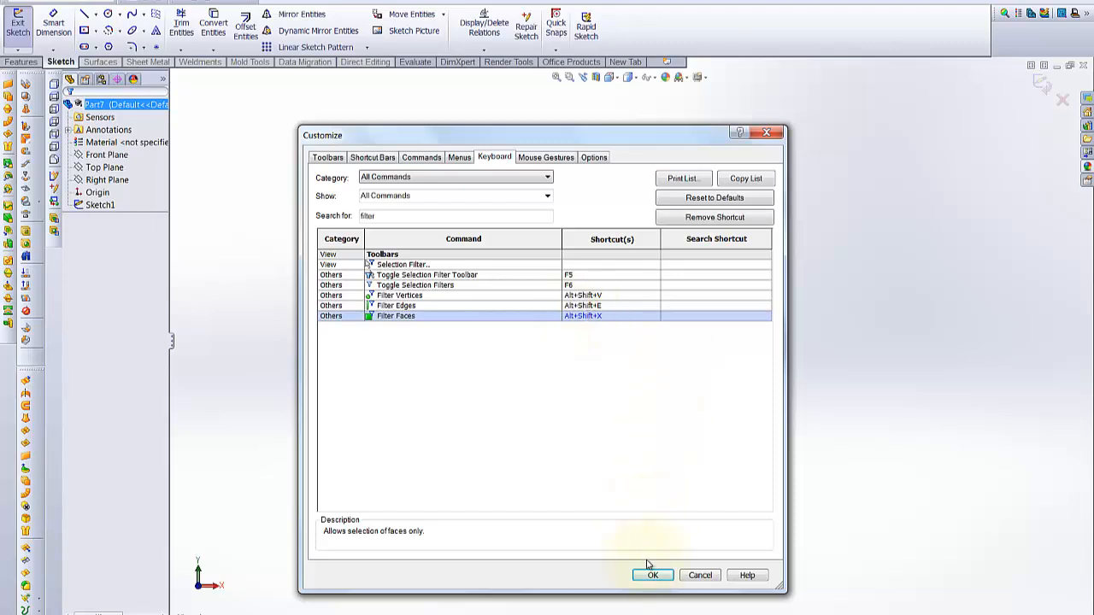
pyautogui.click(654, 575)
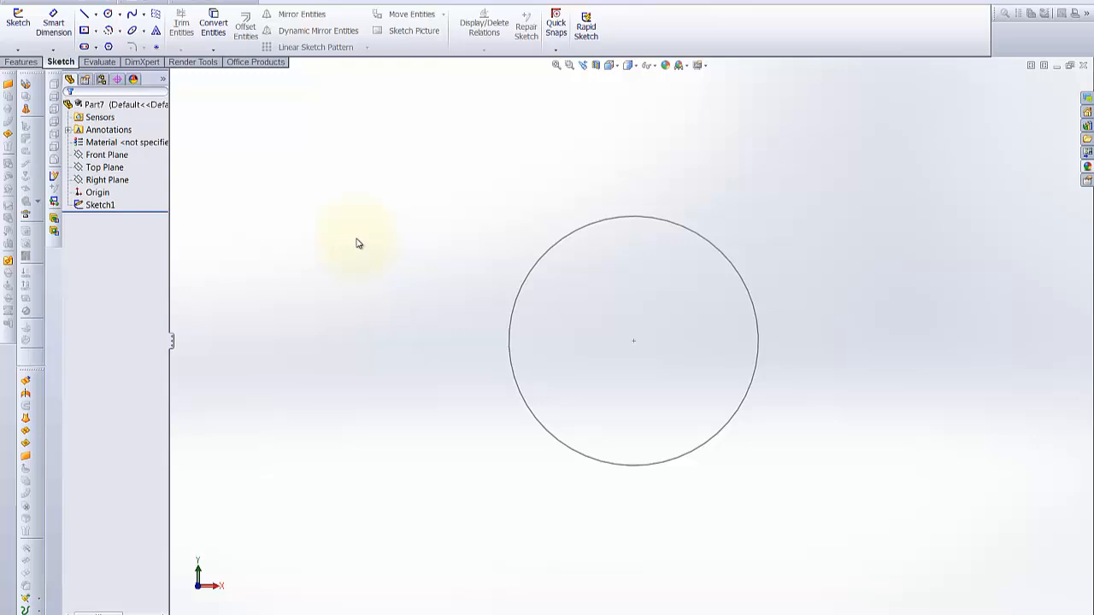
# Step: Select the Top Plane in the FeatureManager tree to host Sketch2
pyautogui.click(107, 155)
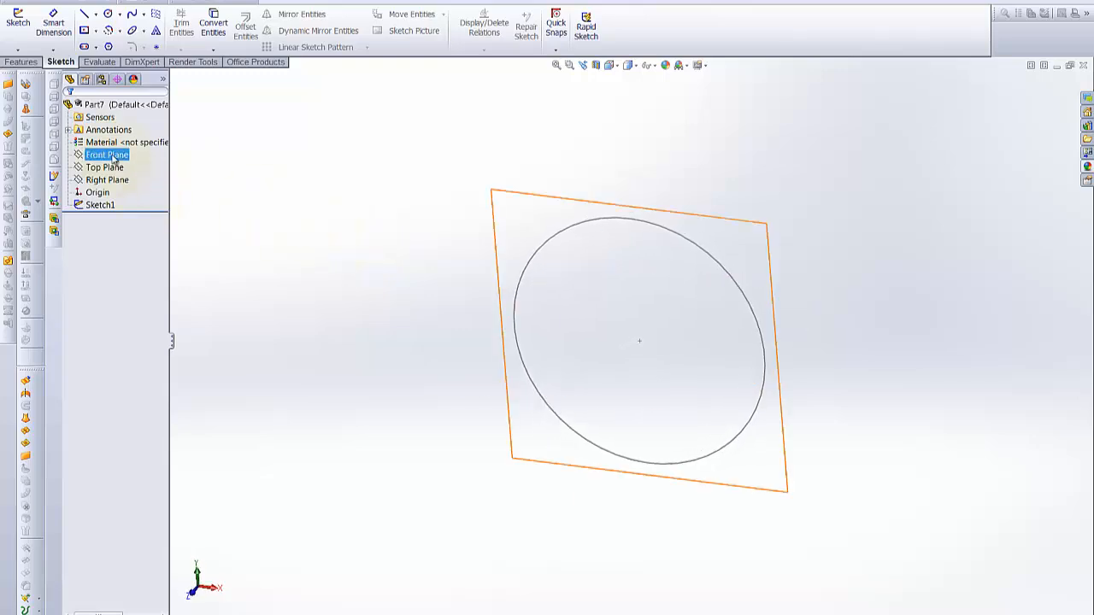
pyautogui.click(96, 167)
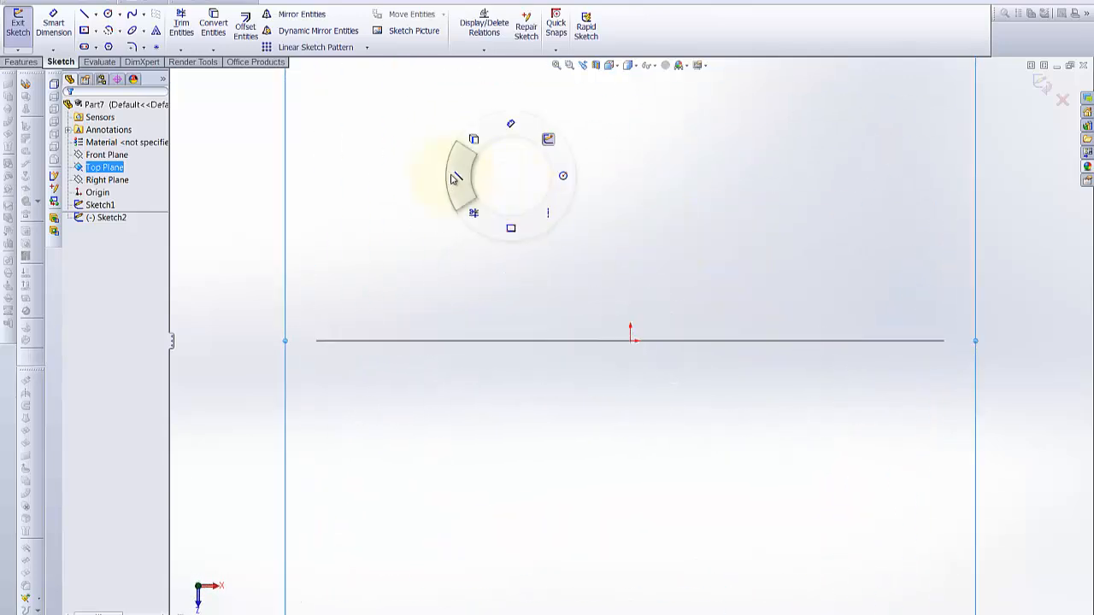
# Step: Draw the box's top and left lines, then select its lower right corner point
pyautogui.click(87, 17)
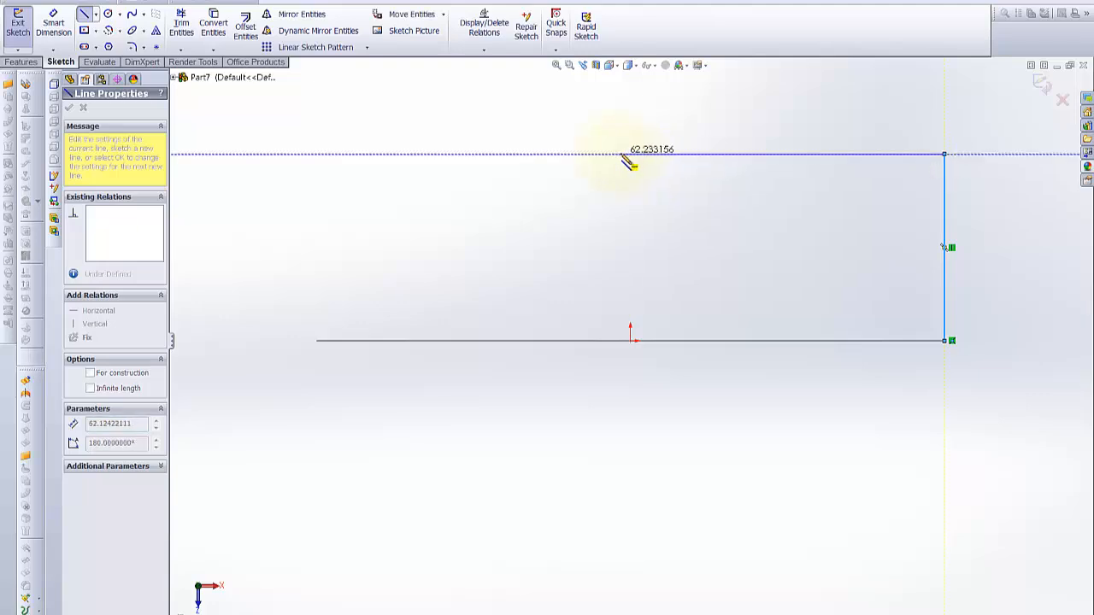
pyautogui.moveTo(629, 155); pyautogui.dragTo(630, 340)
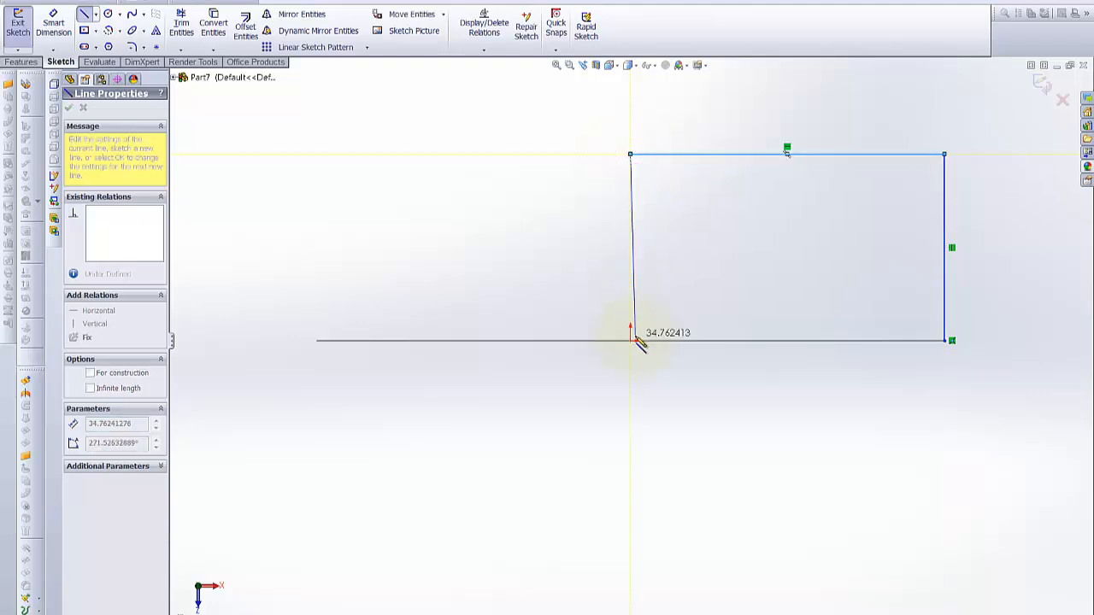
pyautogui.moveTo(632, 342); pyautogui.dragTo(948, 342)
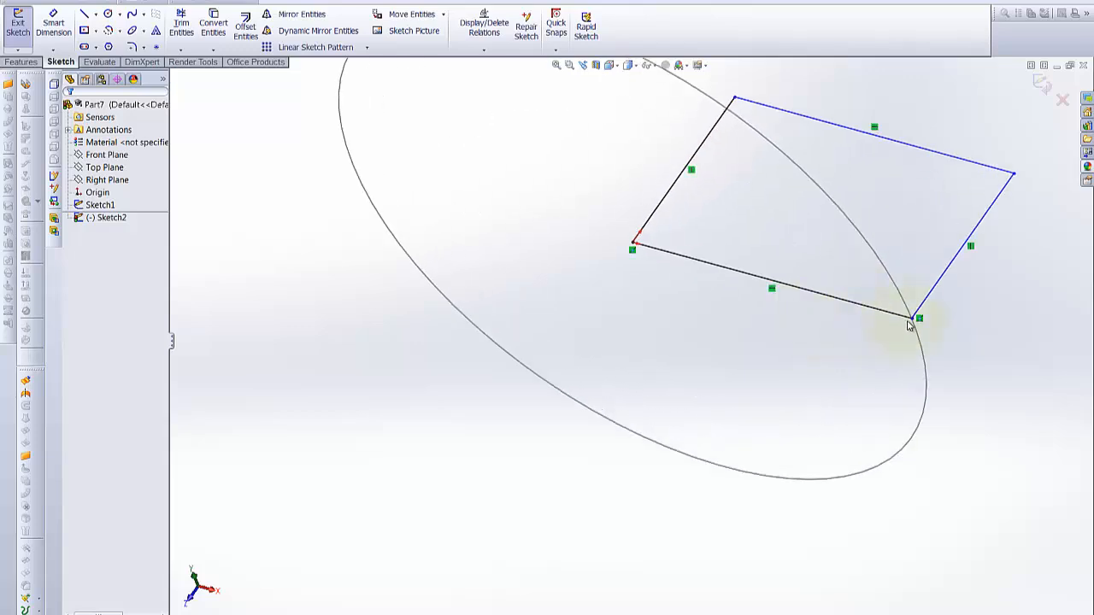
pyautogui.click(904, 318)
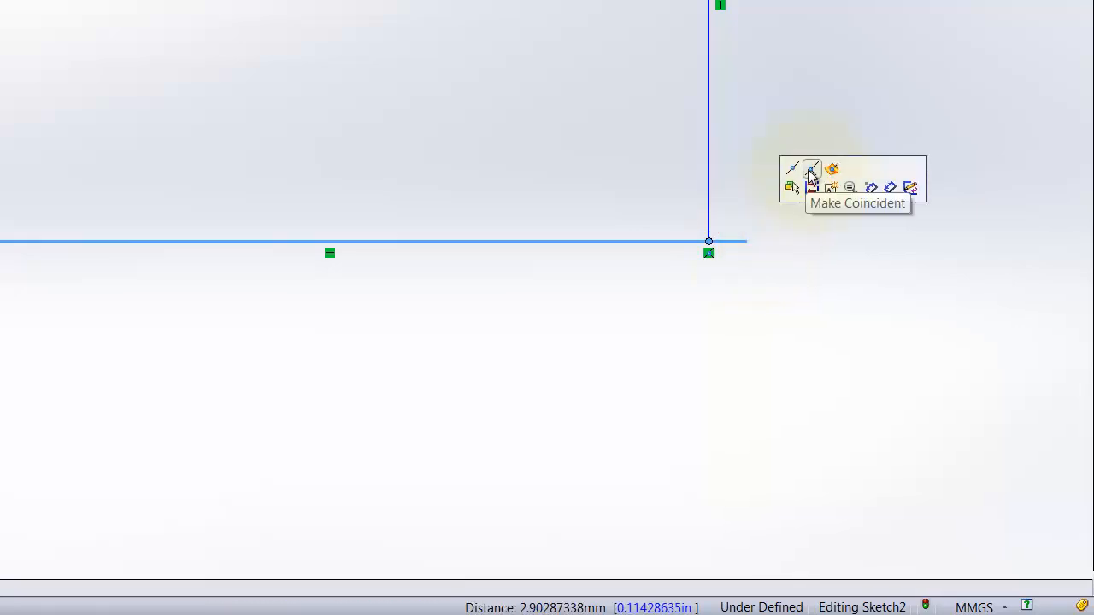
# Step: Add a Coincident relation between the corner and line, then reselect the corner point
pyautogui.click(811, 170)
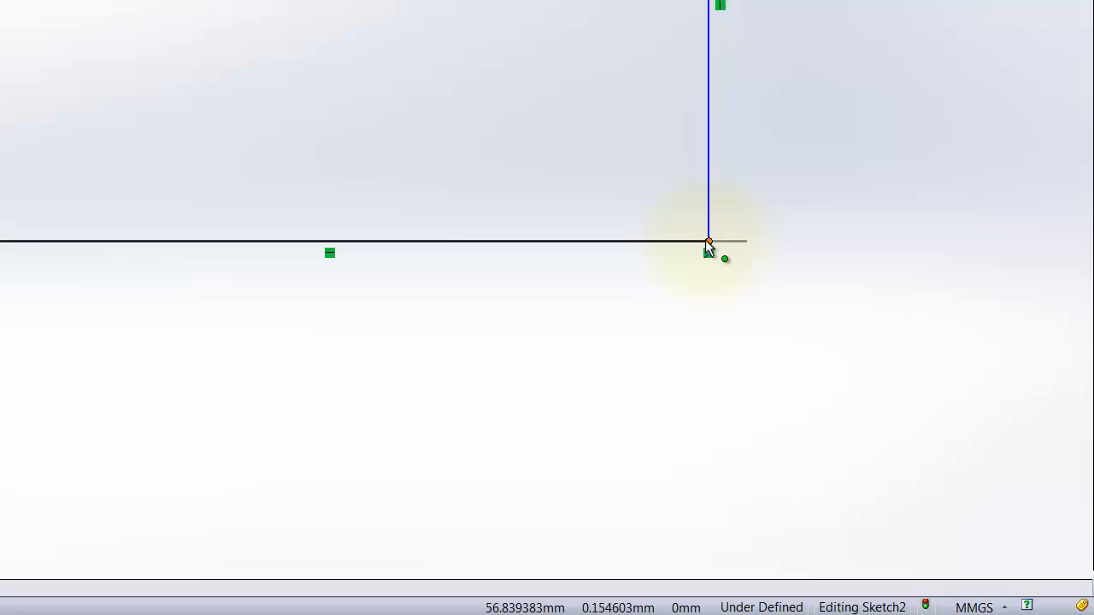
pyautogui.click(708, 242)
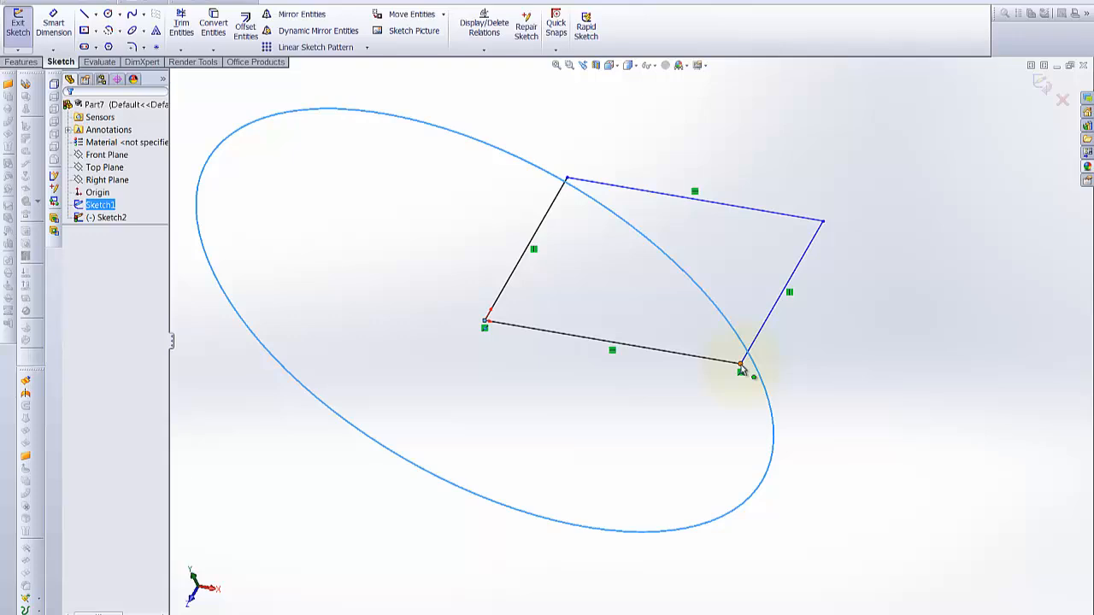
# Step: Add Sketch1's circle to the corner-point selection for a Pierce relation
pyautogui.click(741, 365)
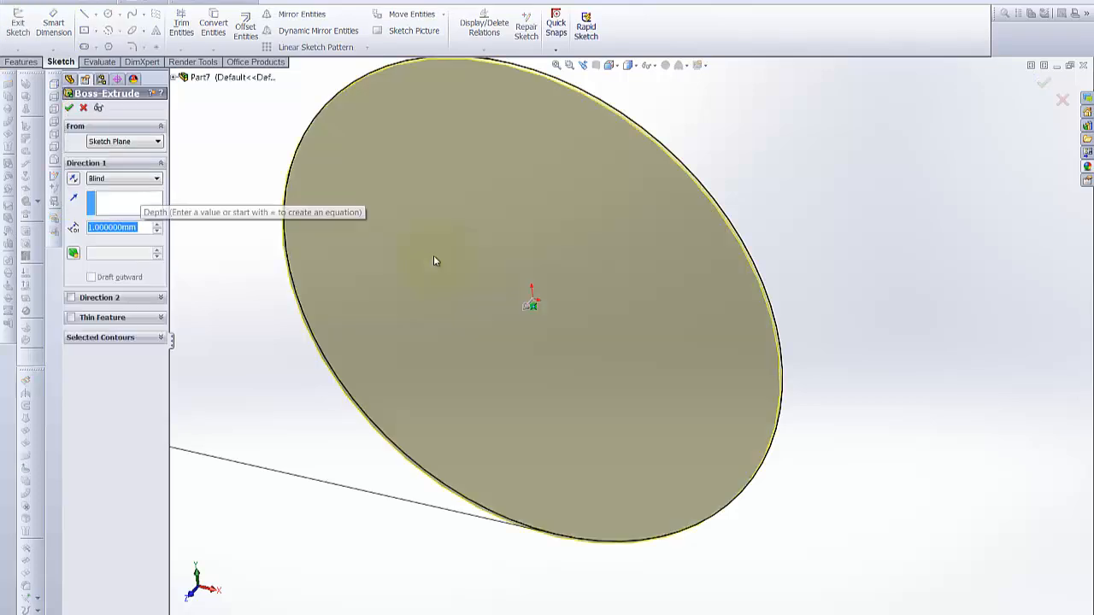
pyautogui.moveTo(513, 335)
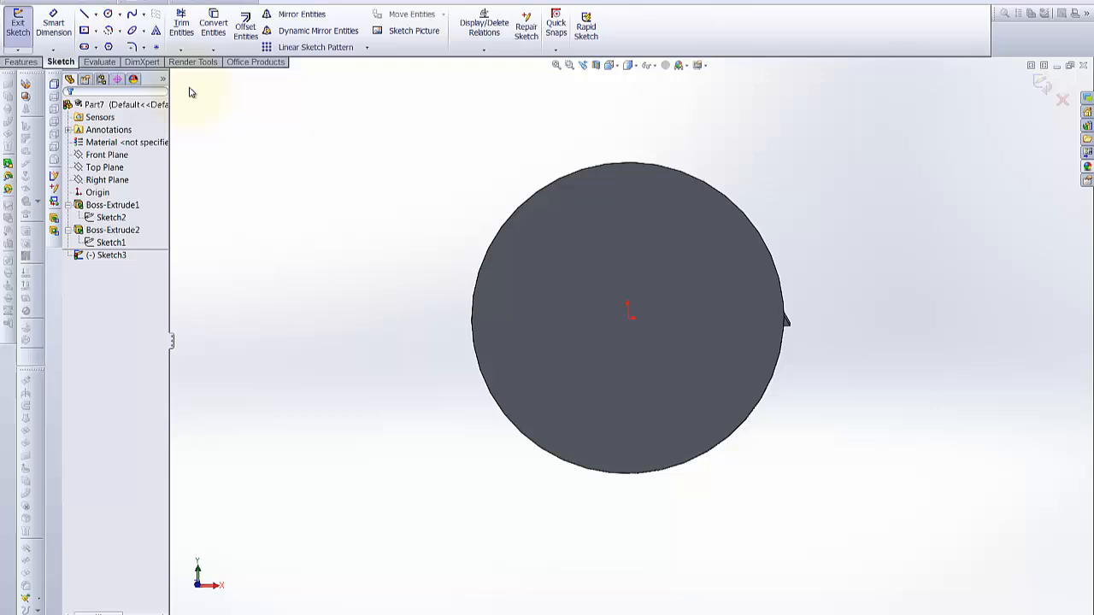
pyautogui.moveTo(83, 29)
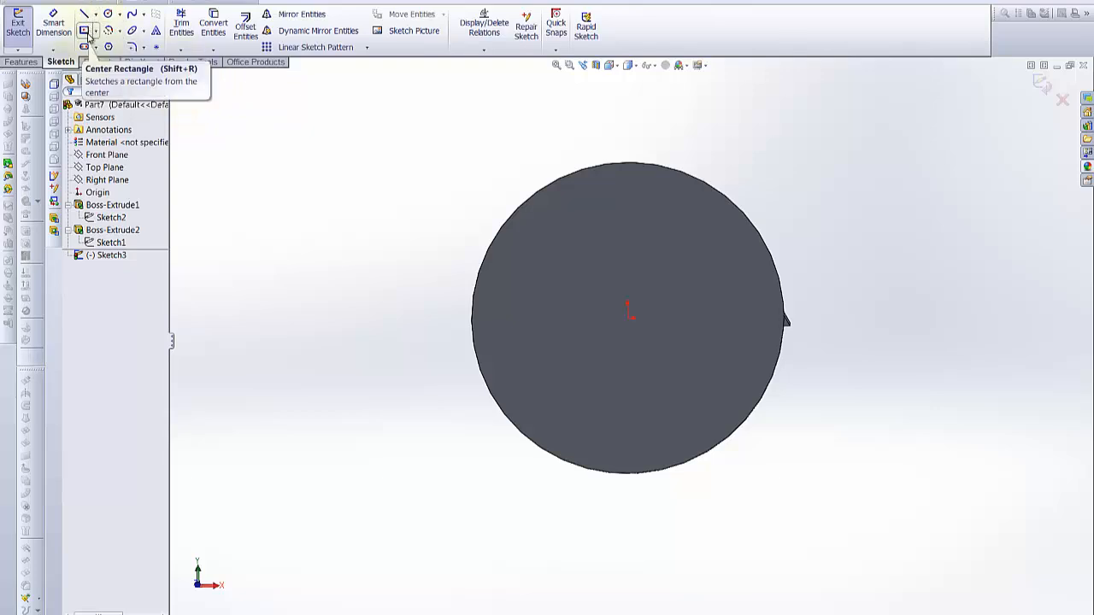
pyautogui.moveTo(86, 46)
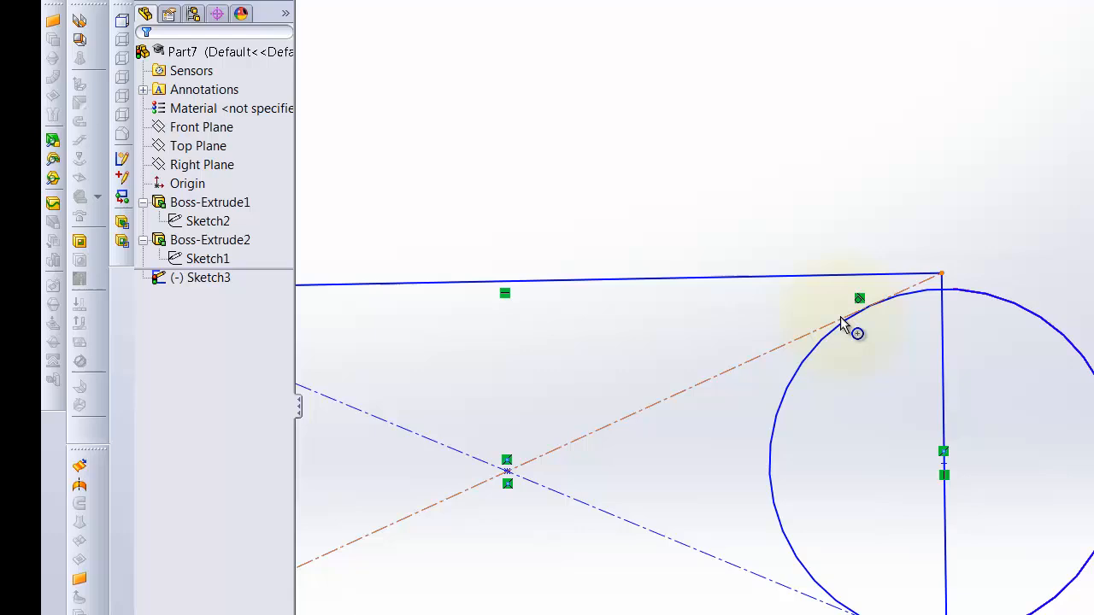
# Step: Set the size of the right circle on the rectangle's right edge
pyautogui.click(948, 304)
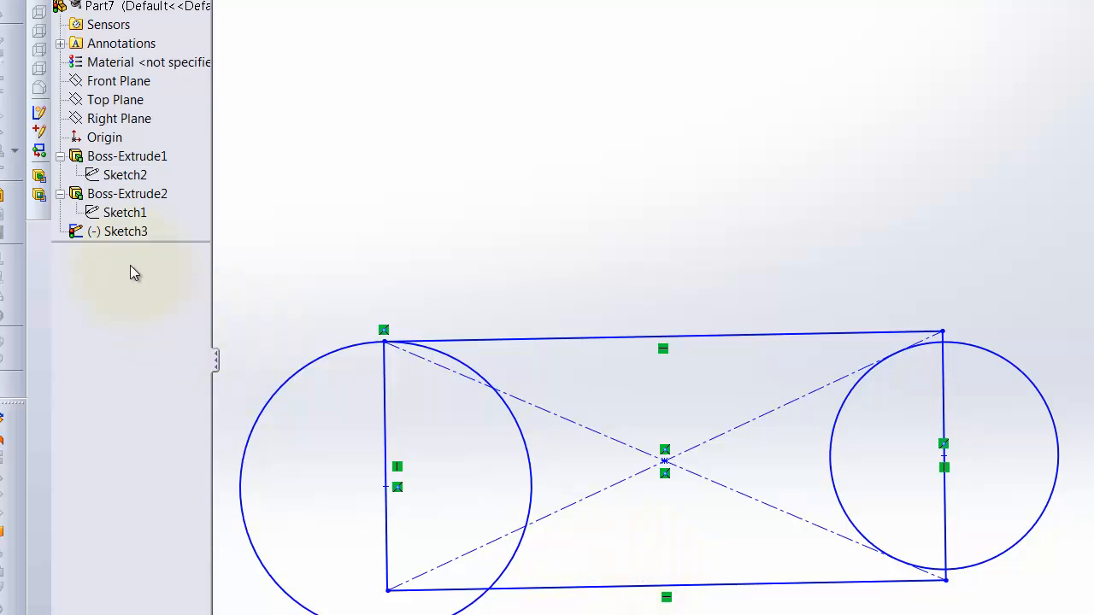
pyautogui.rightClick(124, 231)
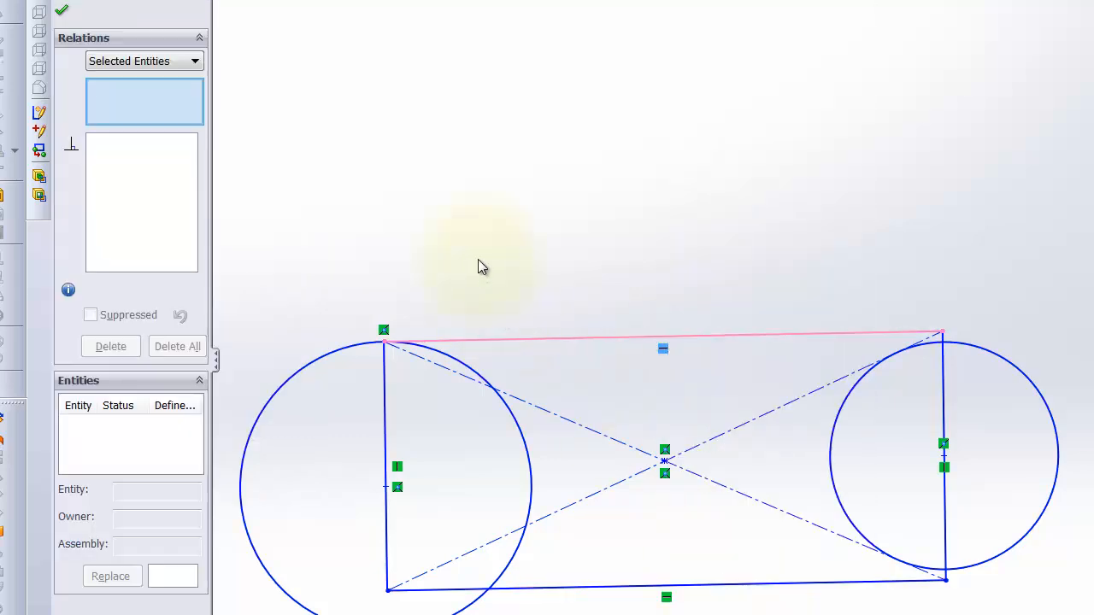
pyautogui.moveTo(286, 260)
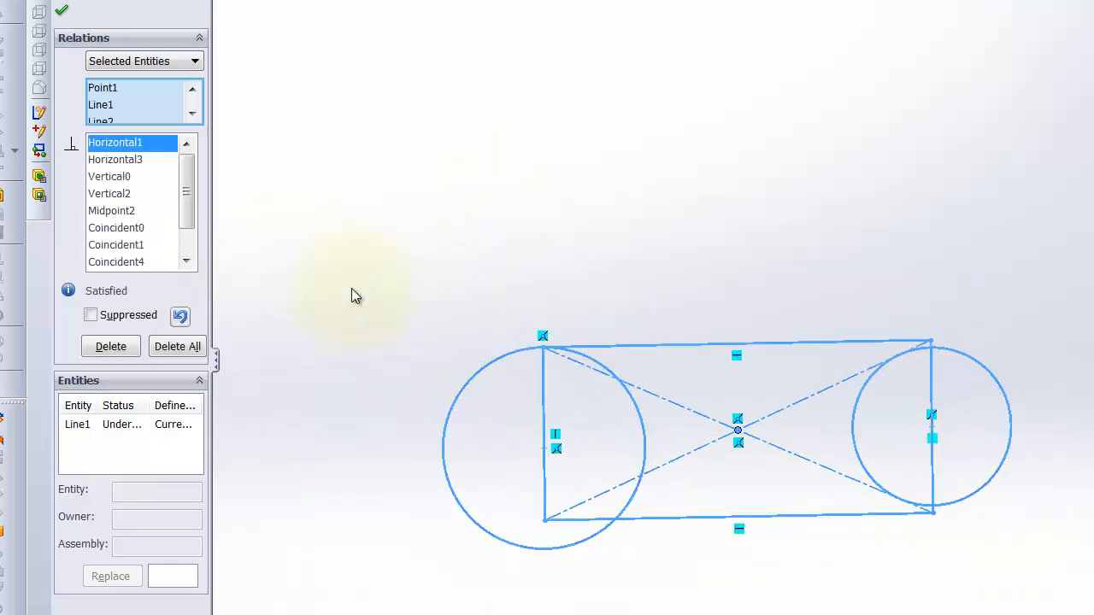
pyautogui.scroll(-3)
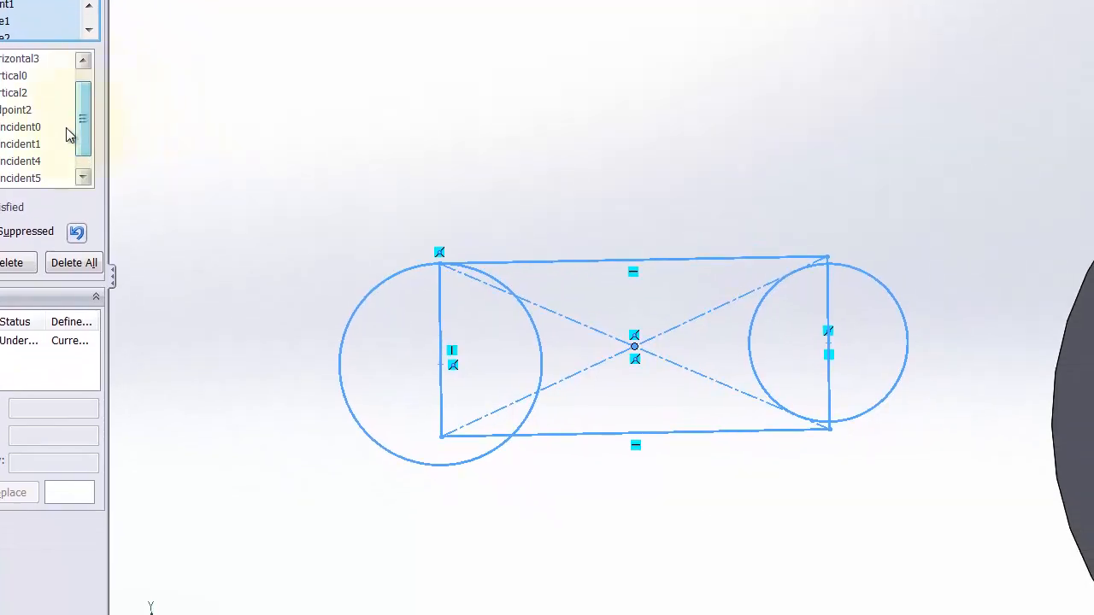
pyautogui.moveTo(30, 115)
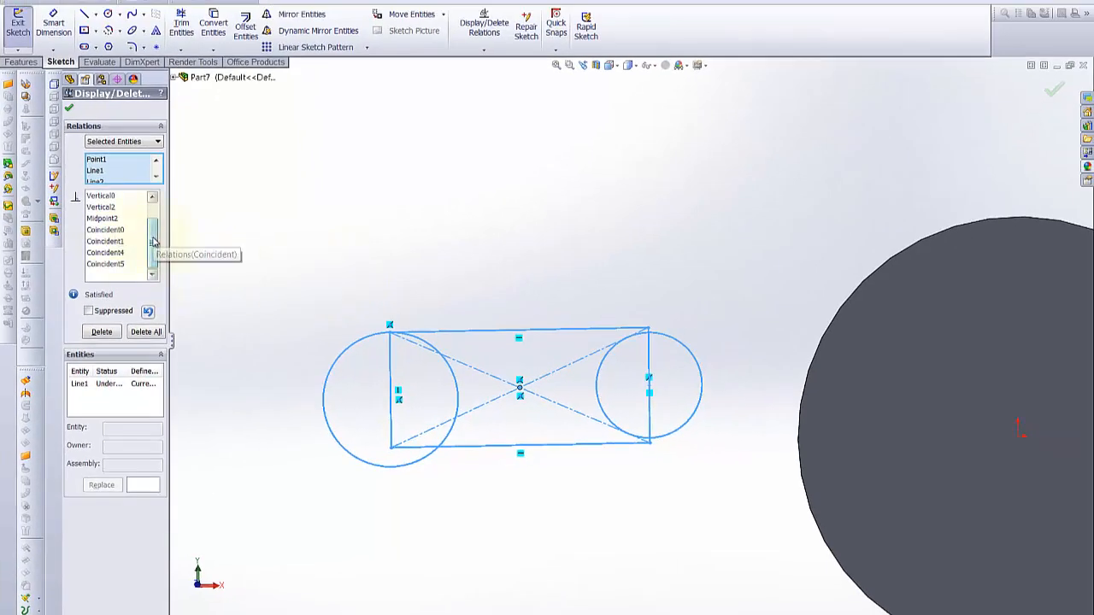
pyautogui.moveTo(129, 233)
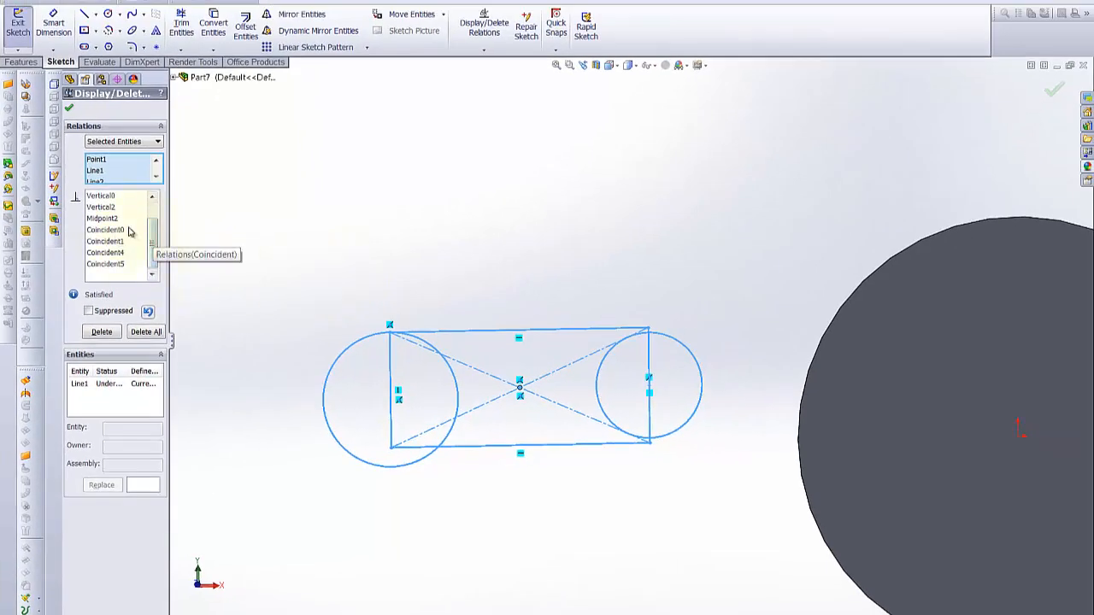
pyautogui.moveTo(944, 113)
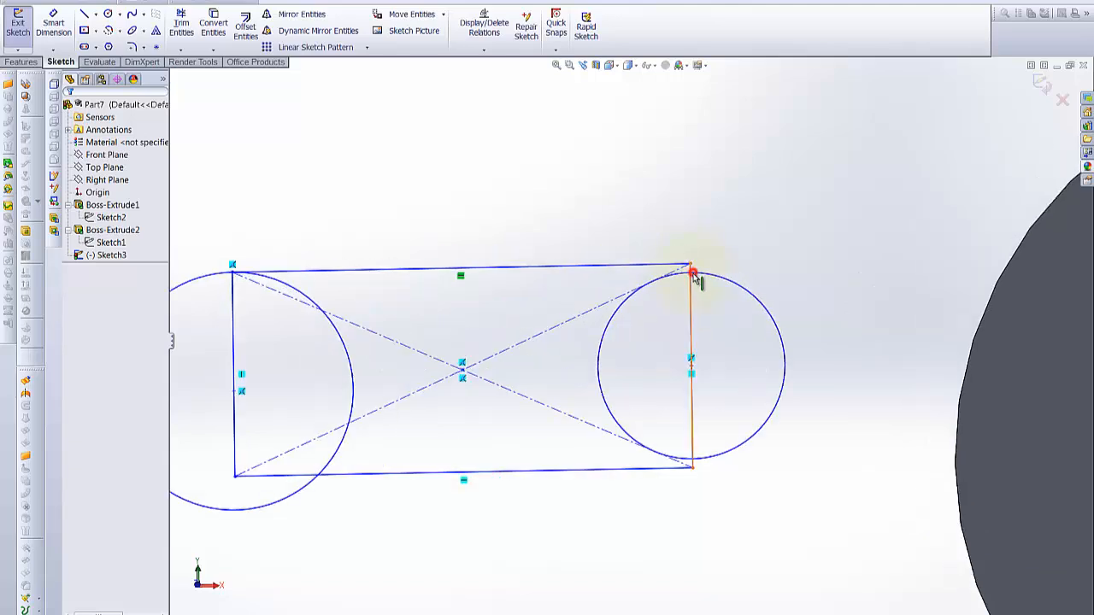
# Step: Make the rectangle's left corners coincident with the left circle, then select the top edge
pyautogui.click(696, 376)
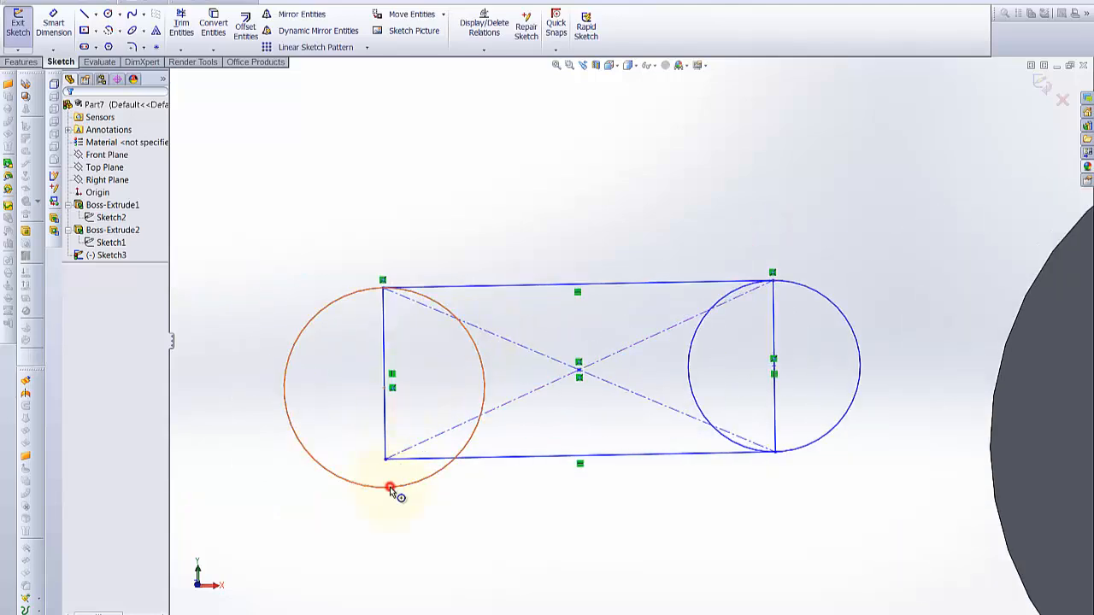
pyautogui.click(389, 486)
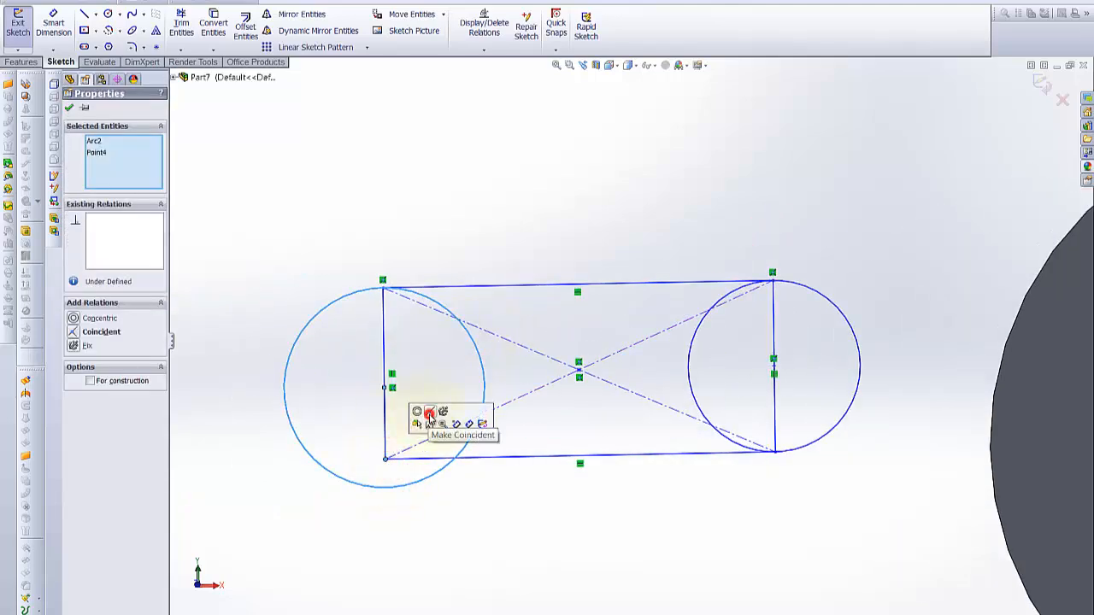
pyautogui.click(431, 415)
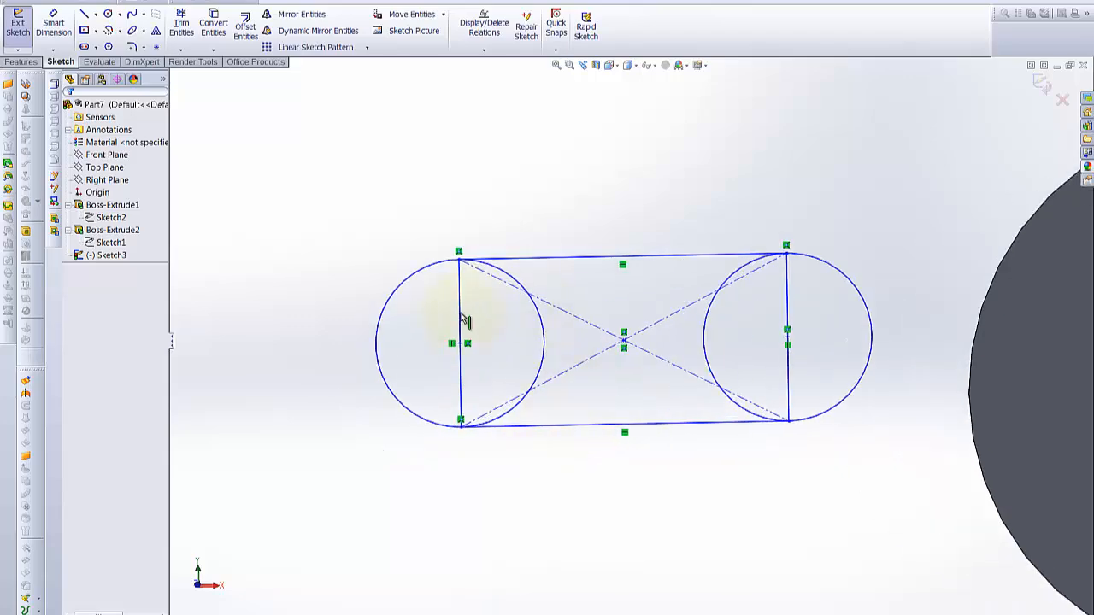
pyautogui.click(622, 263)
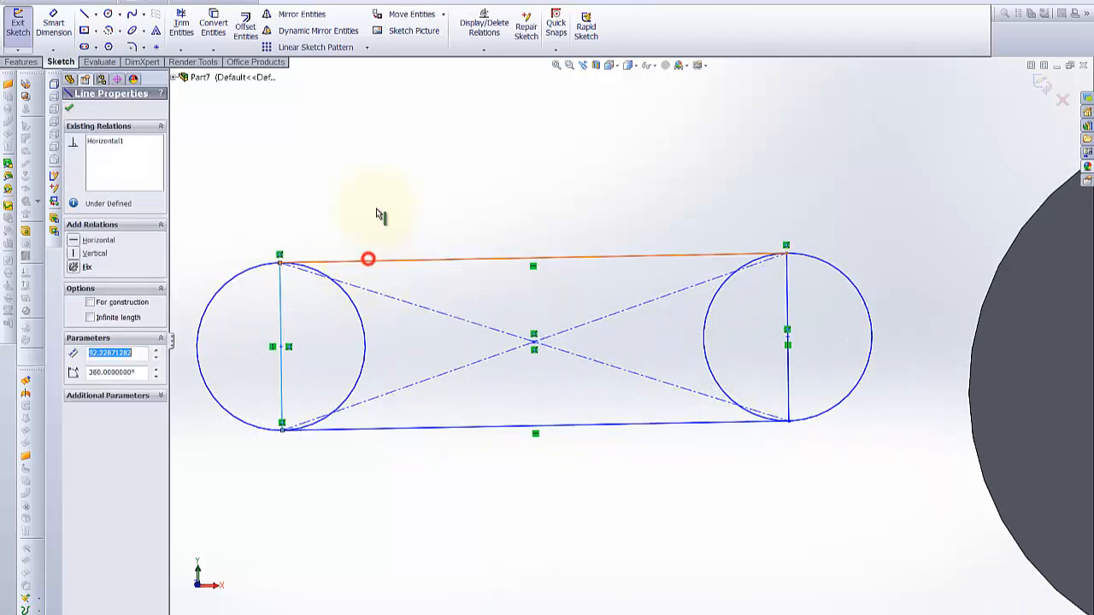